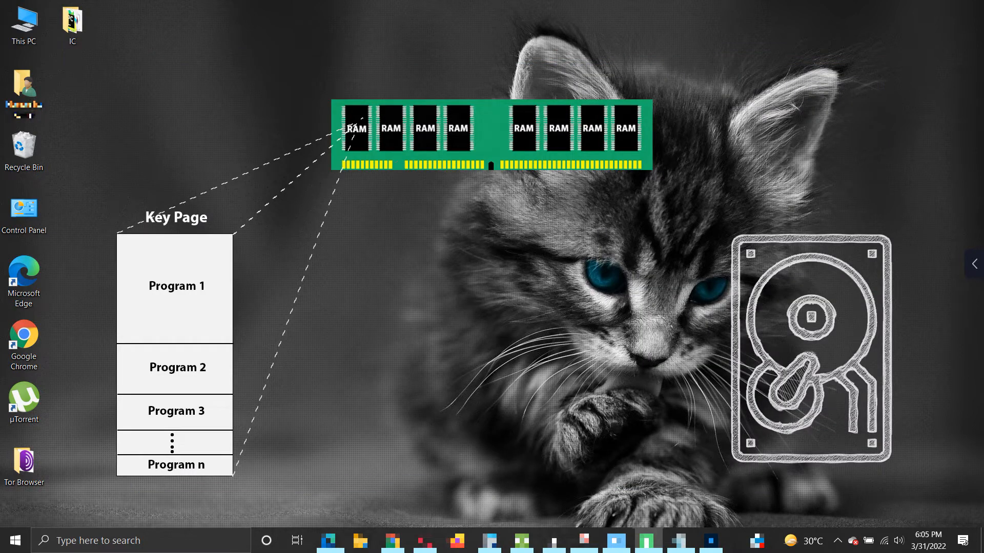
{"action": "mouse_move", "coordinate": [298, 349]}
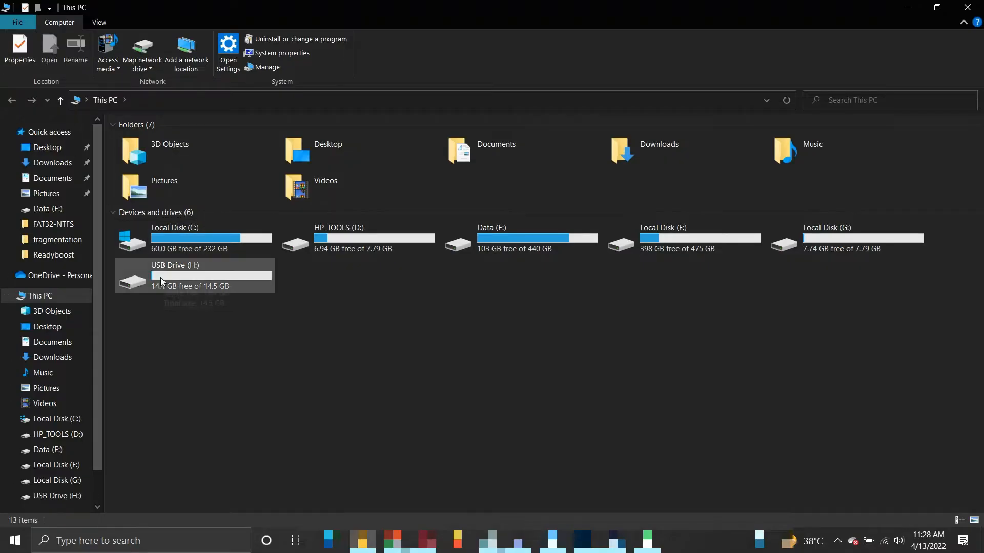
- Enable ReadyBoost on USB Drive (H:) via its Properties, dedicating its space to system speed
{"action": "right_click", "coordinate": [175, 275]}
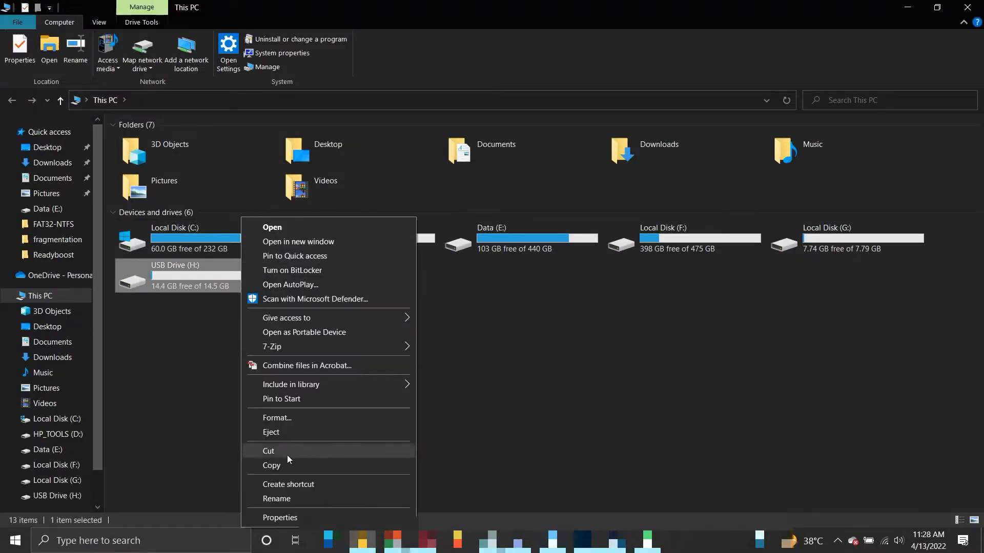
{"action": "left_click", "coordinate": [279, 517]}
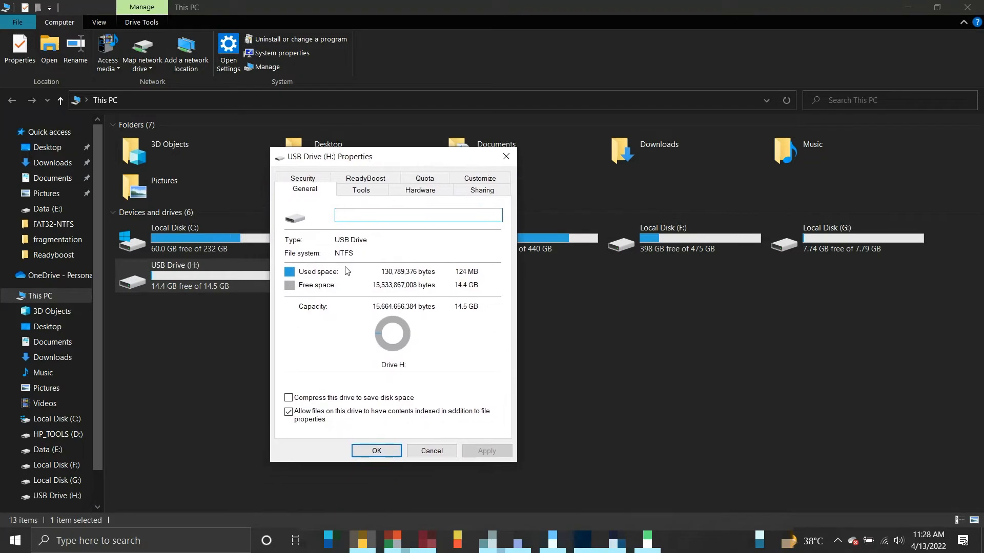
{"action": "left_click", "coordinate": [364, 178]}
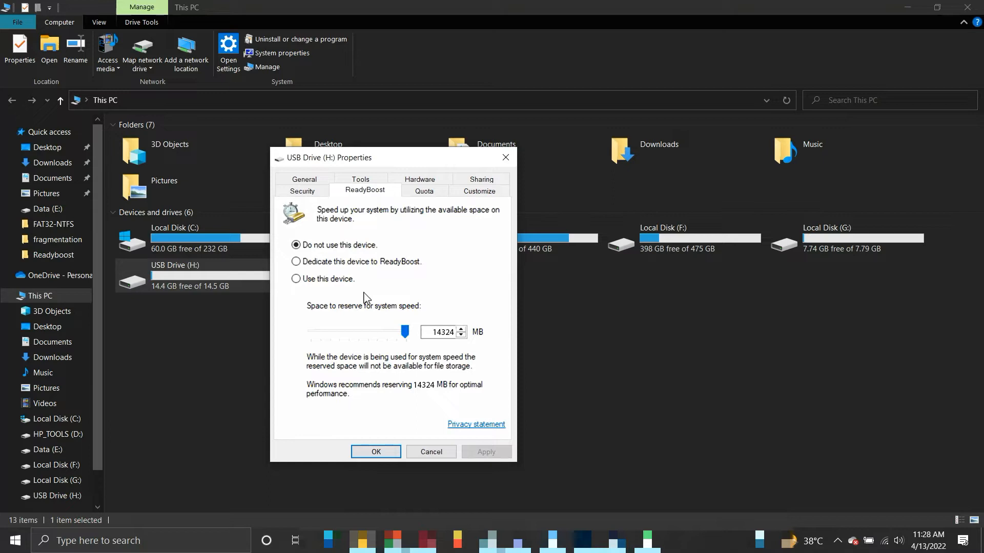
{"action": "left_click", "coordinate": [295, 245]}
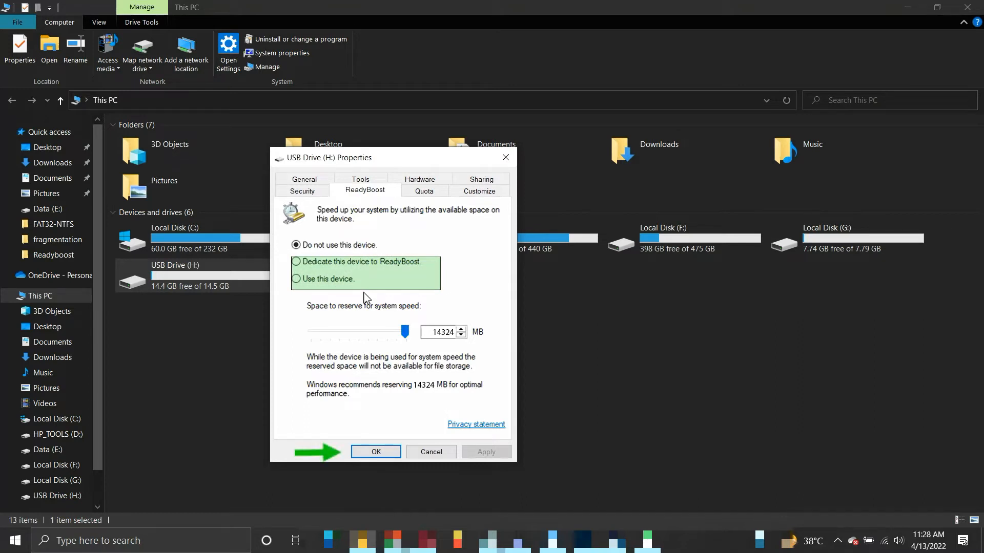
{"action": "left_click", "coordinate": [376, 452]}
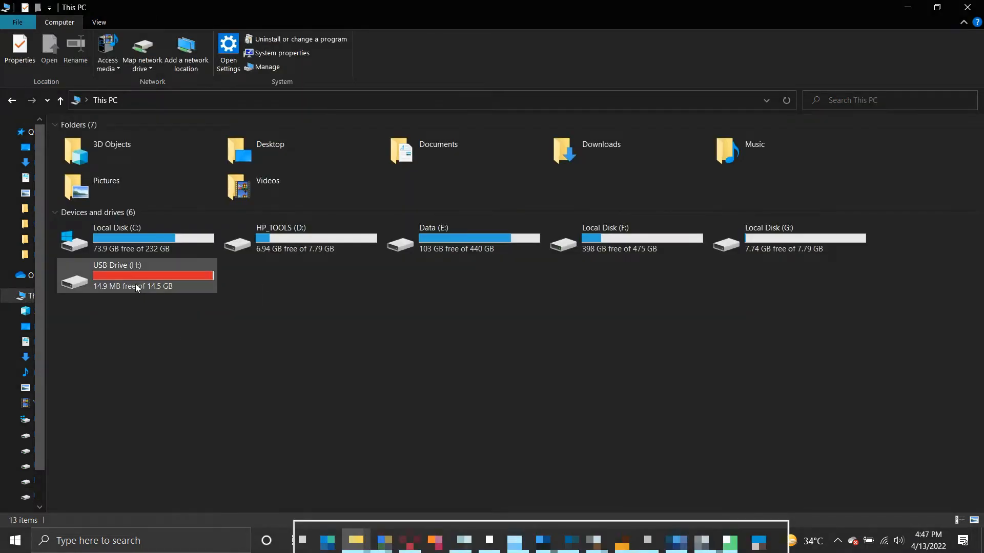
{"action": "mouse_move", "coordinate": [137, 286]}
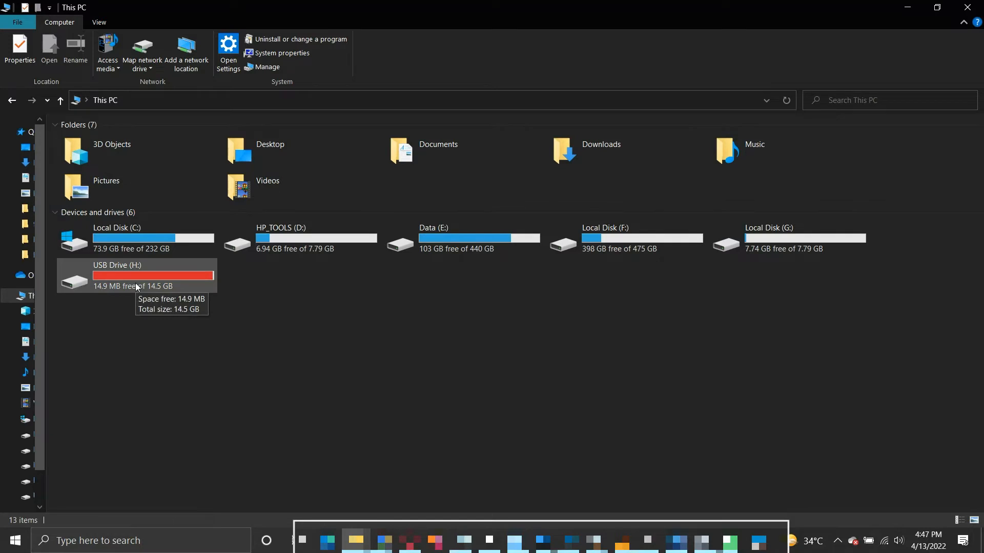
- Set USB Drive (H:)'s ReadyBoost to 'Do not use this device' and confirm
{"action": "right_click", "coordinate": [135, 276]}
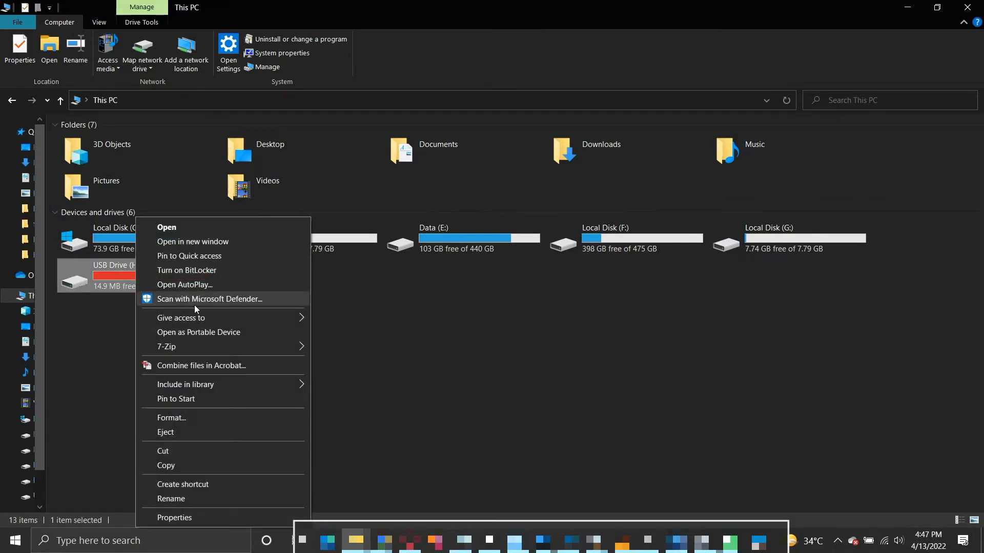
{"action": "mouse_move", "coordinate": [189, 432]}
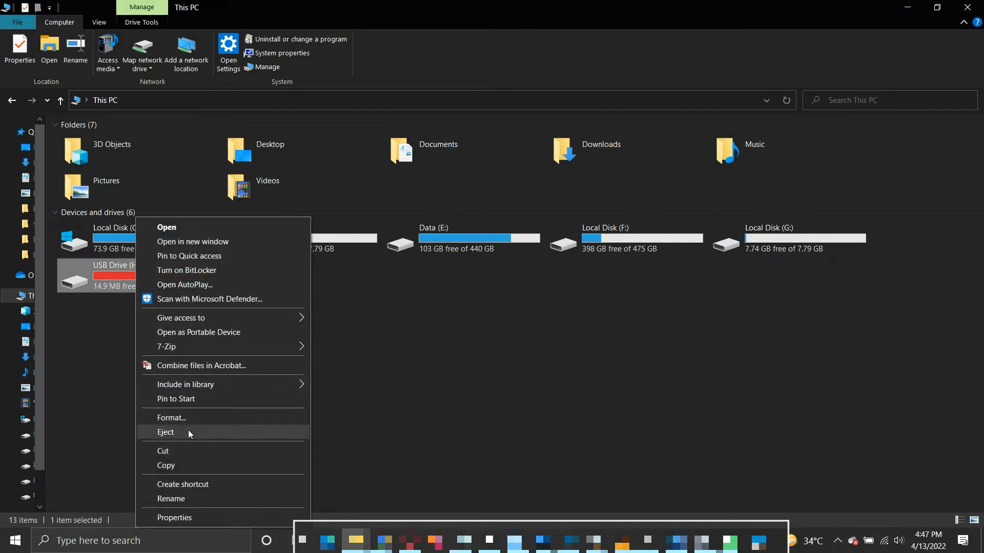
{"action": "left_click", "coordinate": [165, 431]}
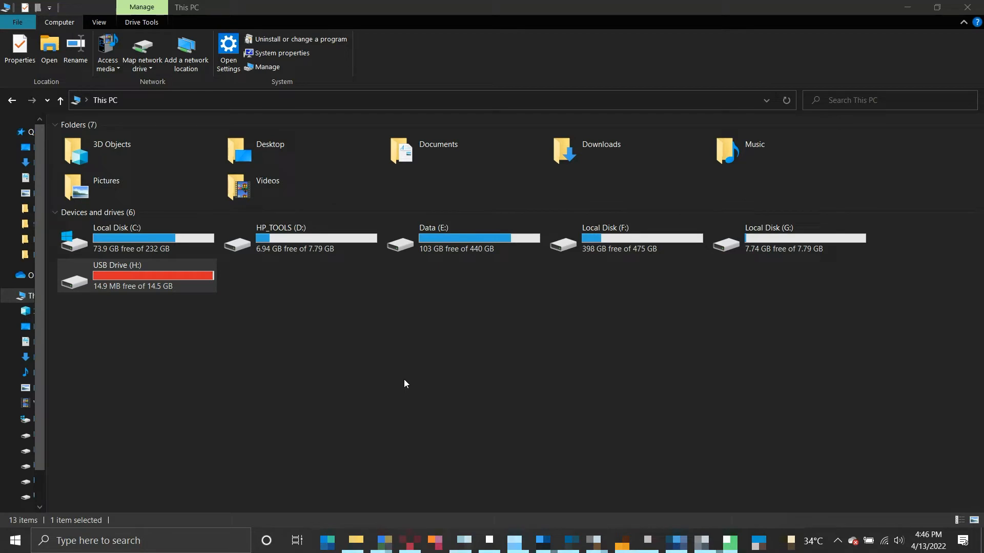
{"action": "mouse_move", "coordinate": [152, 329]}
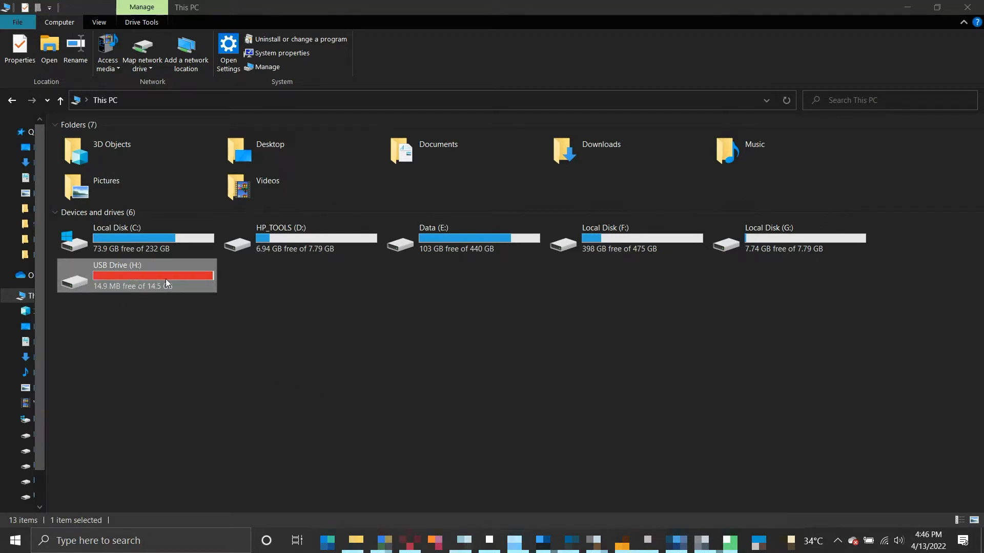
{"action": "right_click", "coordinate": [136, 276]}
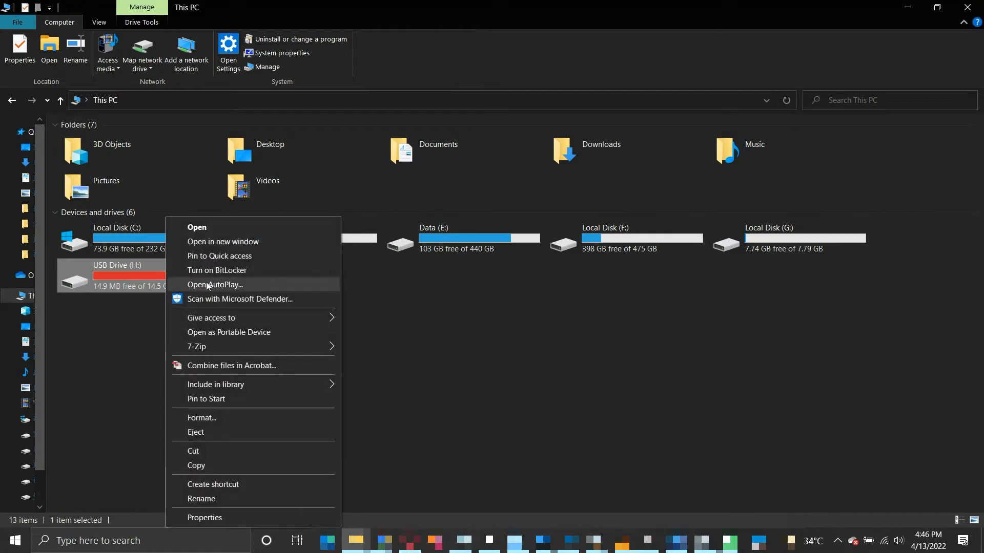
{"action": "left_click", "coordinate": [204, 518]}
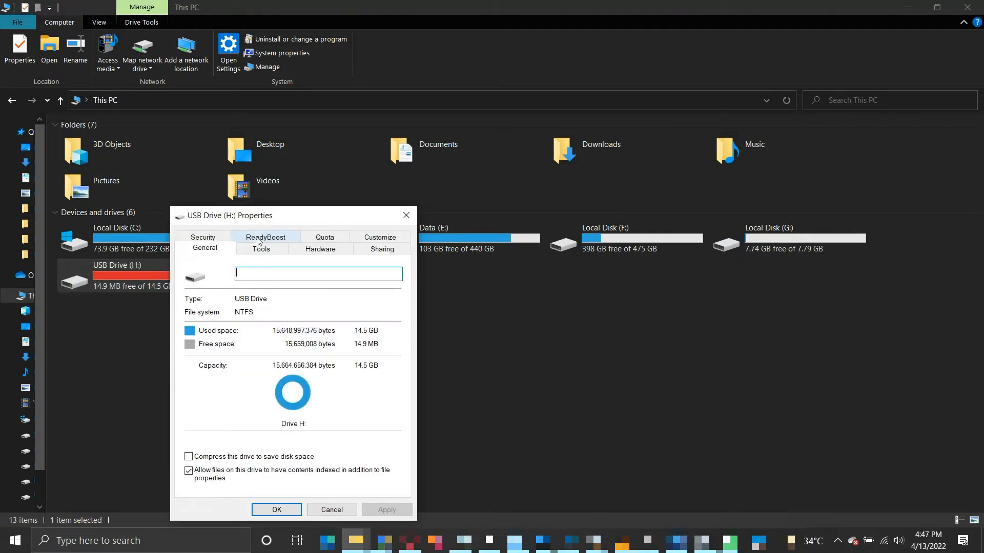
{"action": "left_click", "coordinate": [265, 237]}
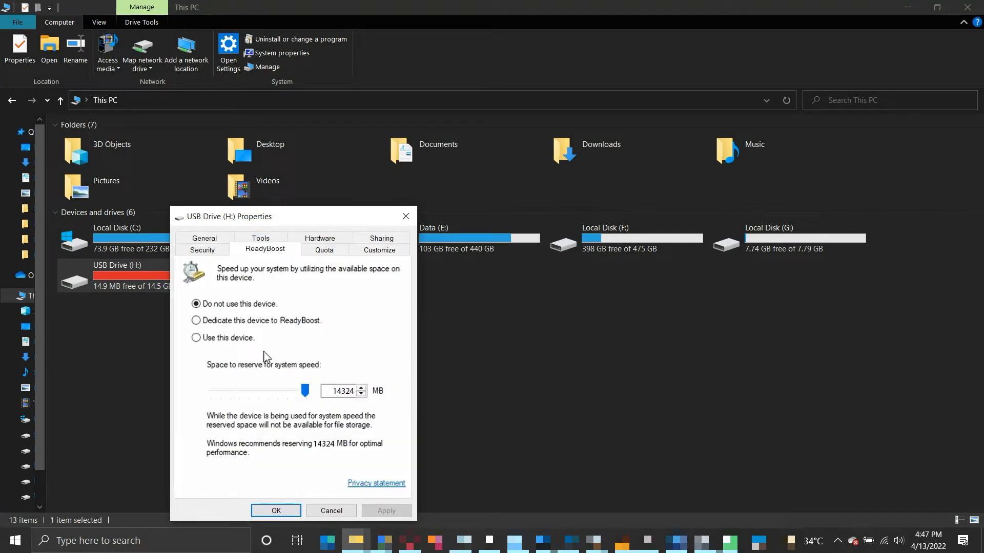
{"action": "left_click", "coordinate": [197, 304]}
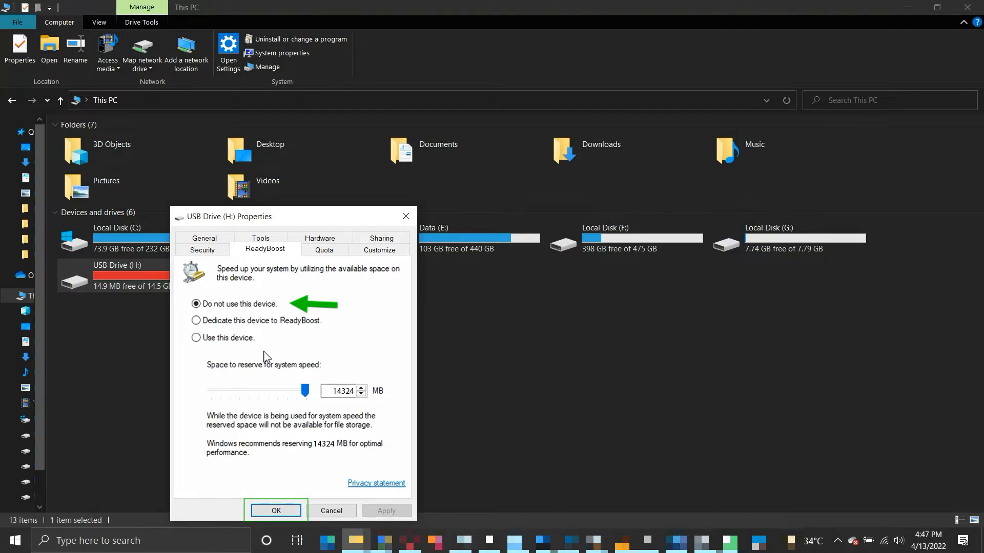
{"action": "left_click", "coordinate": [275, 510]}
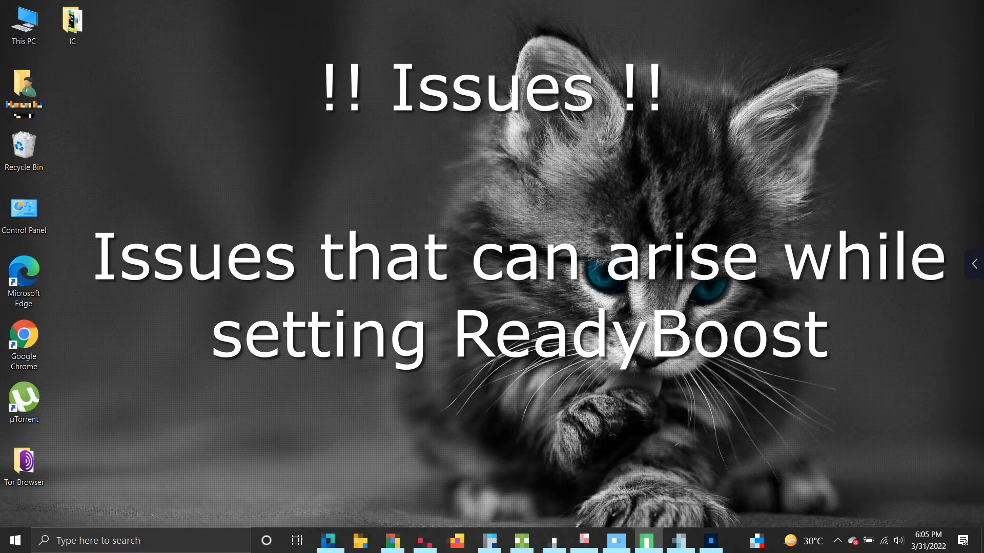
{"action": "right_click", "coordinate": [178, 275]}
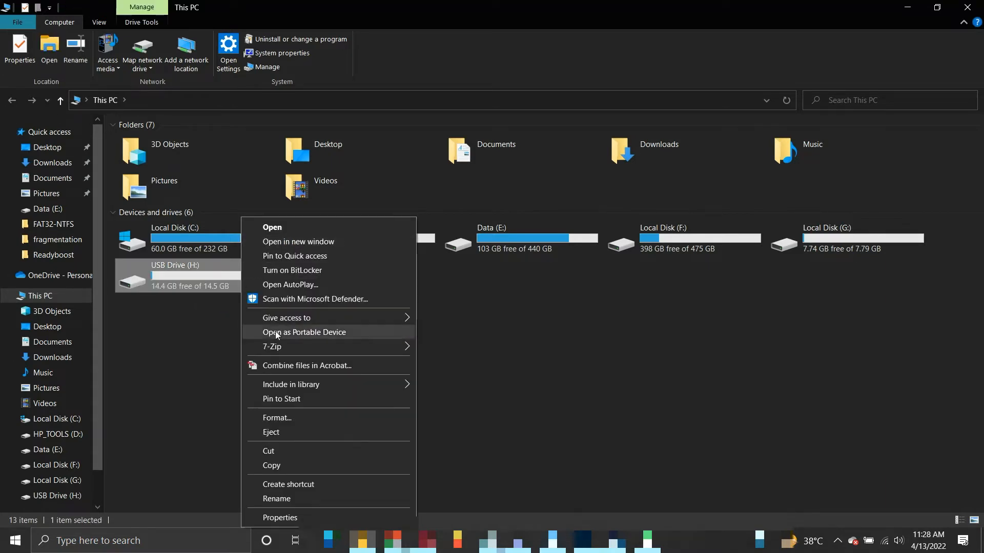
{"action": "left_click", "coordinate": [278, 517]}
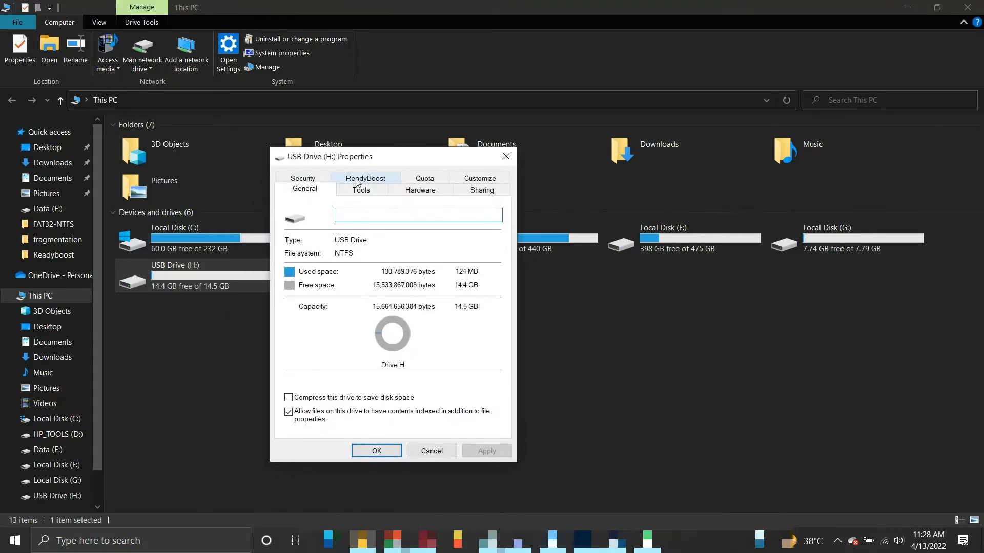
{"action": "left_click", "coordinate": [365, 178]}
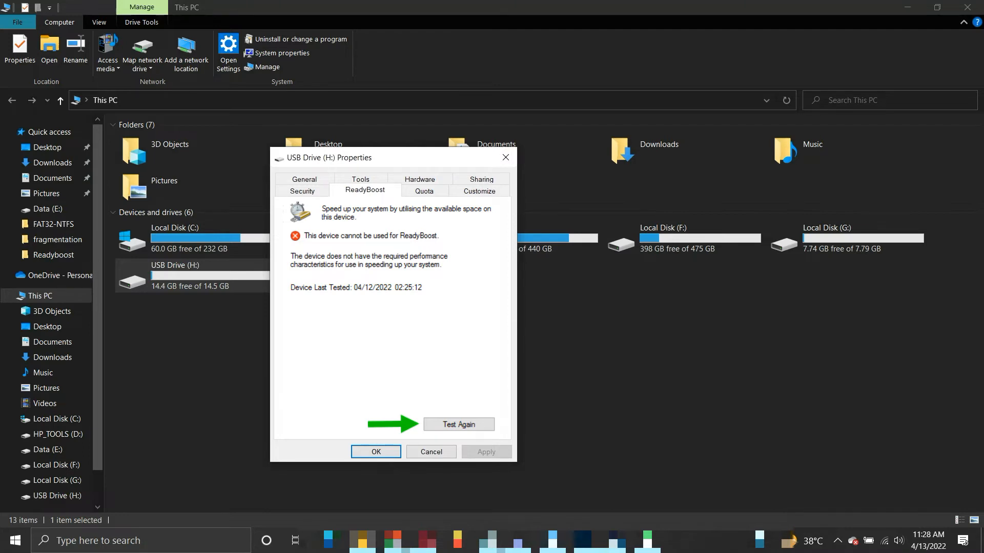
{"action": "left_click", "coordinate": [375, 452]}
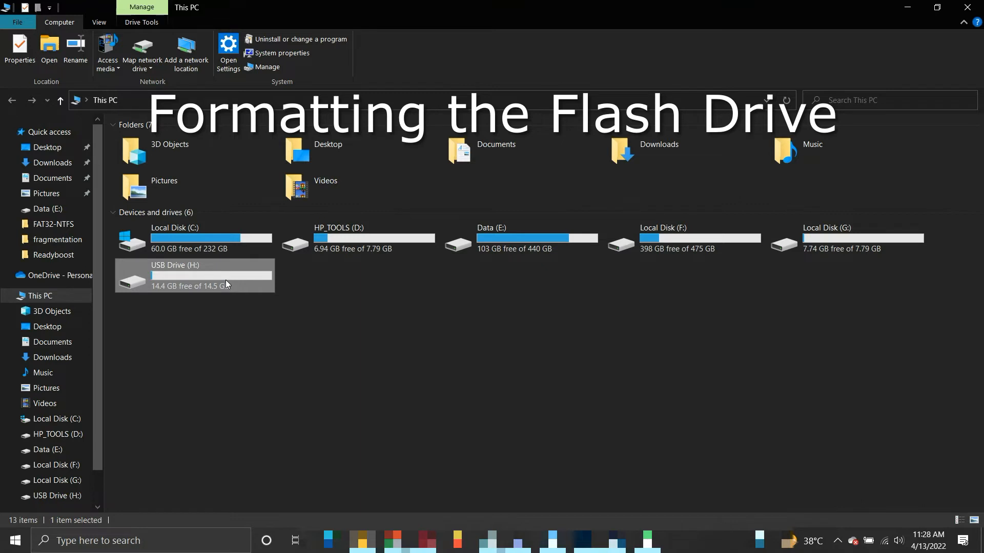
- Quick-format USB Drive (H:) as NTFS, accepting the data-erase warning and completion notice
{"action": "right_click", "coordinate": [194, 274]}
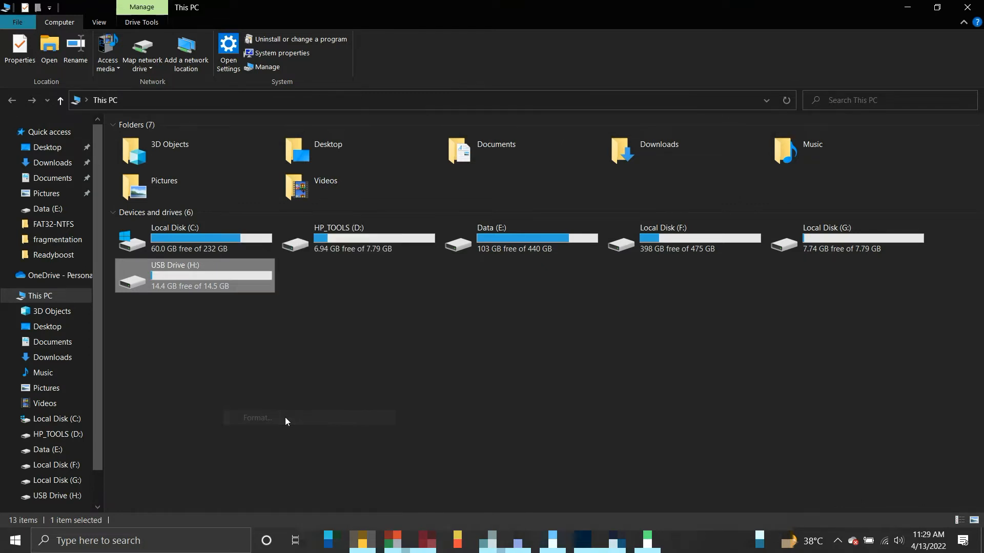
{"action": "left_click", "coordinate": [256, 418]}
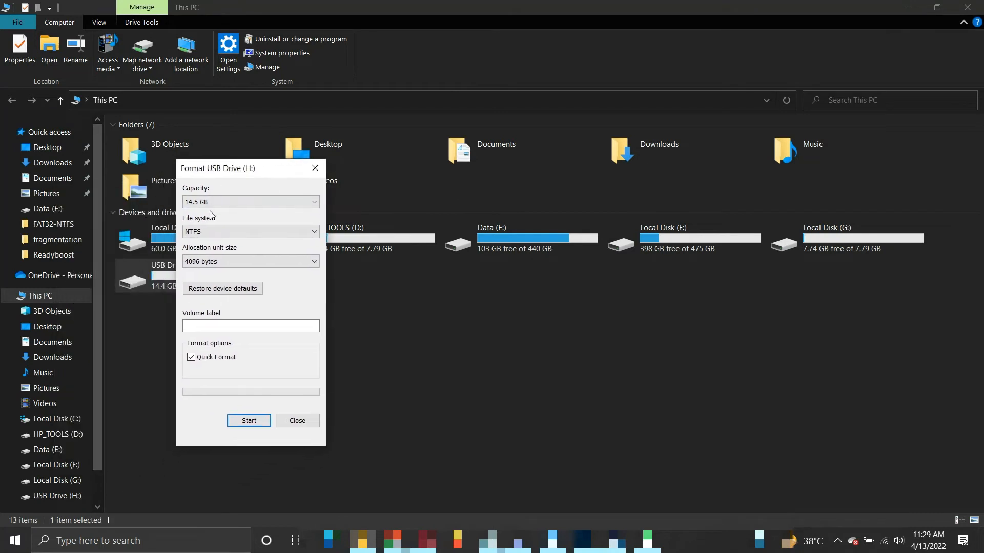
{"action": "left_click", "coordinate": [250, 232]}
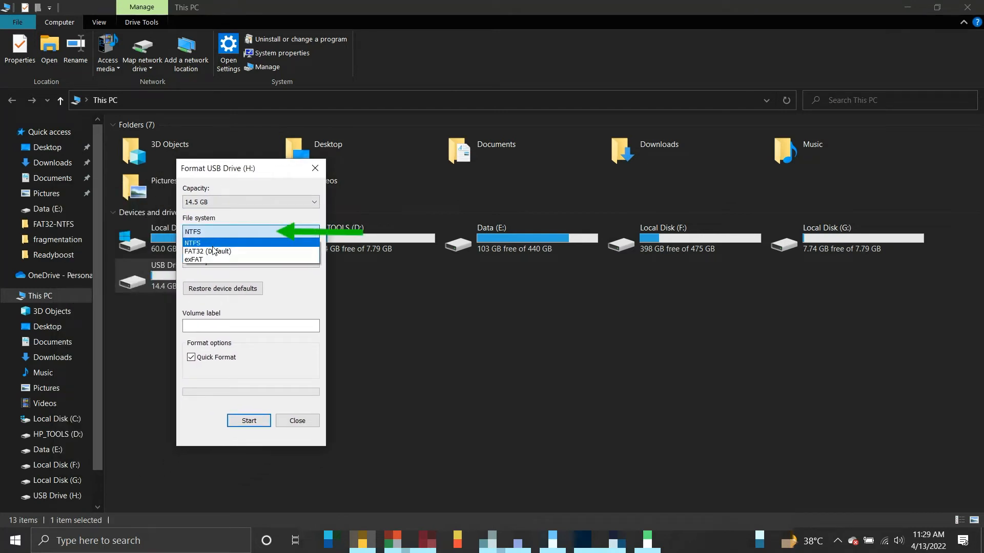
{"action": "left_click", "coordinate": [193, 243]}
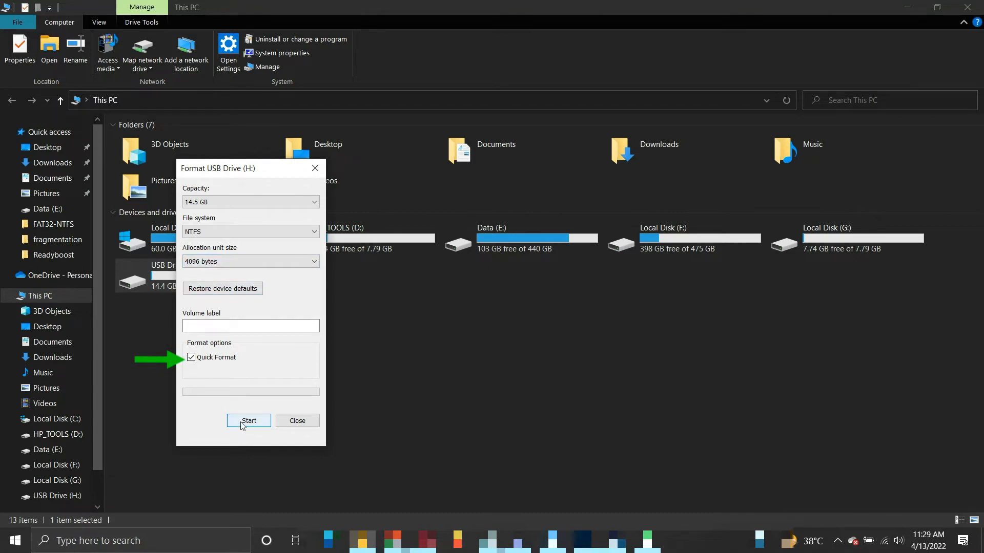
{"action": "left_click", "coordinate": [248, 420]}
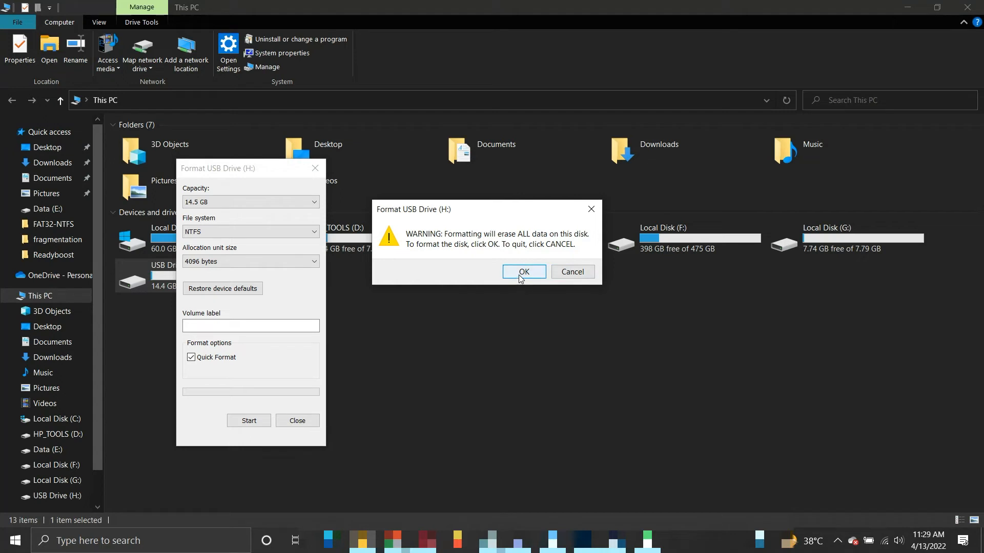
{"action": "left_click", "coordinate": [524, 271]}
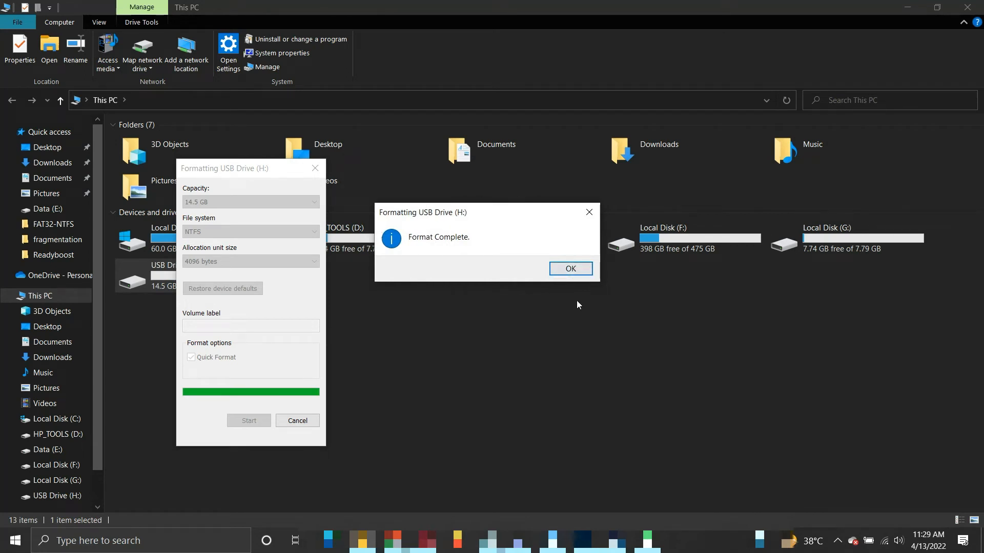
{"action": "left_click", "coordinate": [568, 269]}
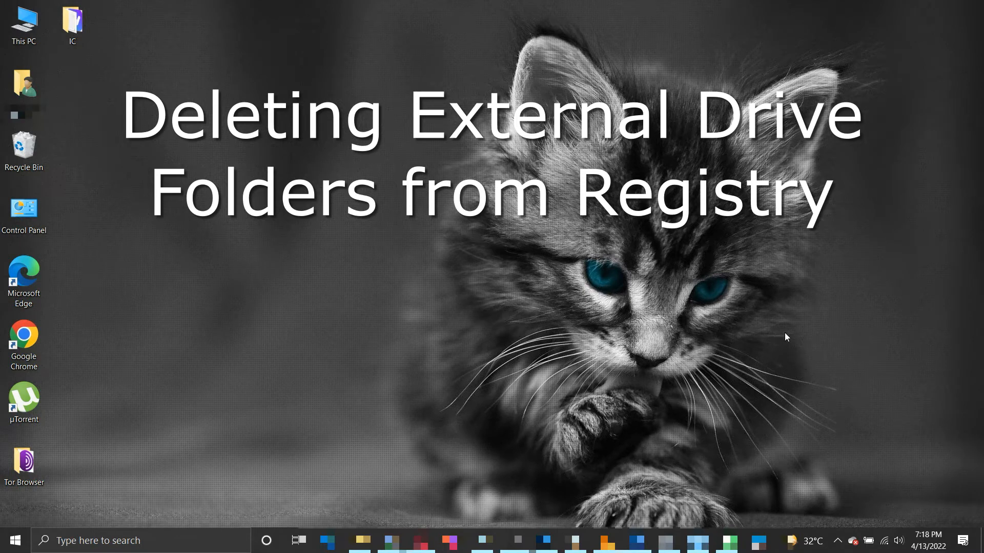
- Launch Registry Editor by running 'regedit' from the Run prompt
{"action": "key", "text": "Win+r"}
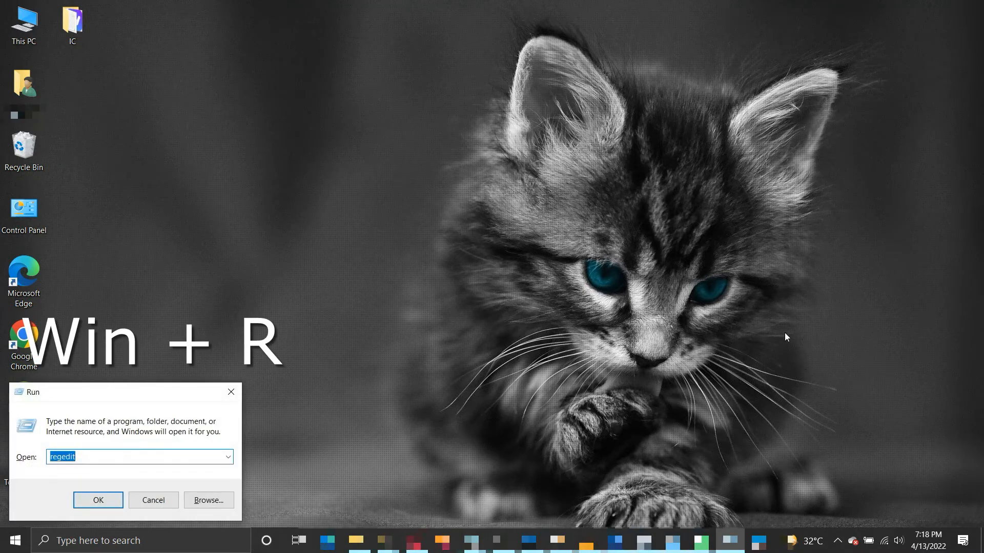
{"action": "type", "text": "r"}
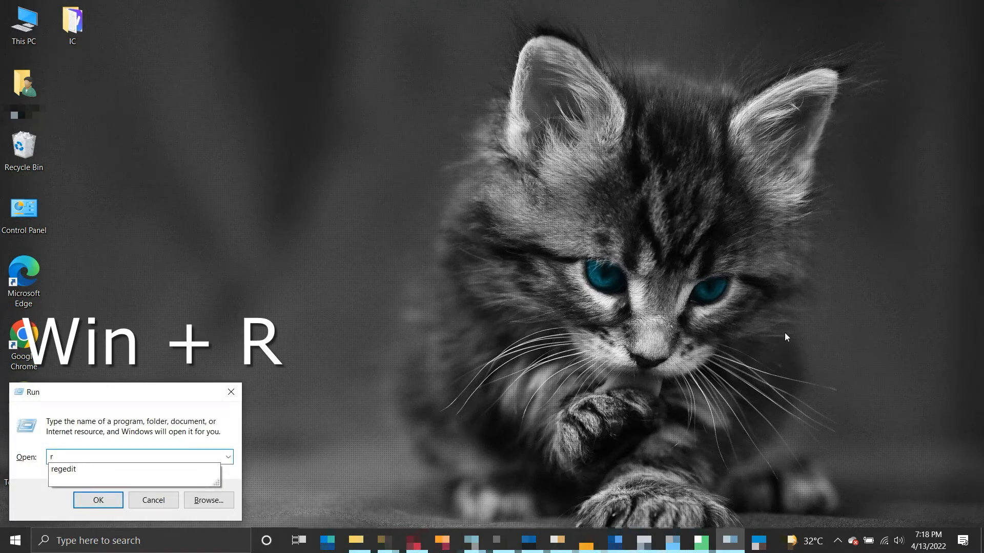
{"action": "type", "text": "egedit"}
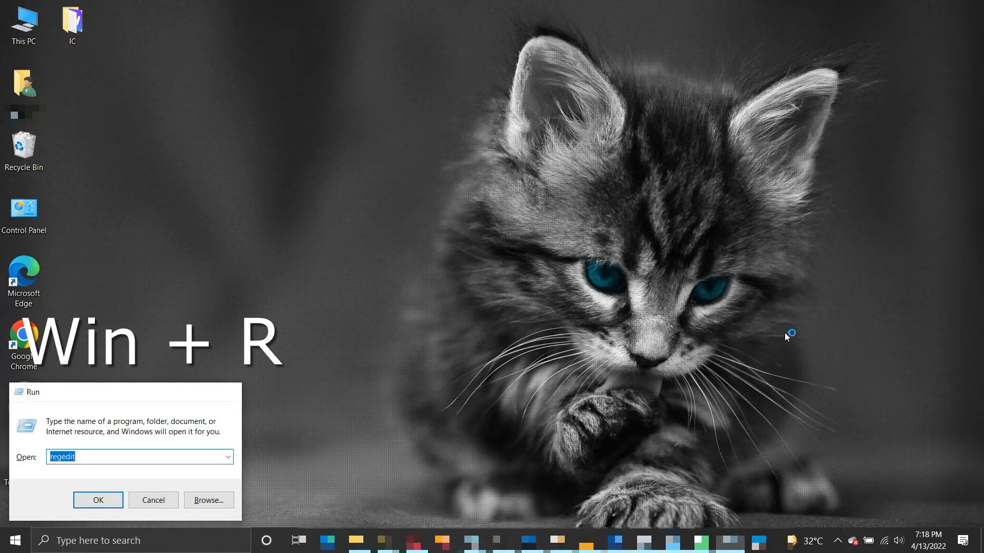
{"action": "left_click", "coordinate": [99, 500]}
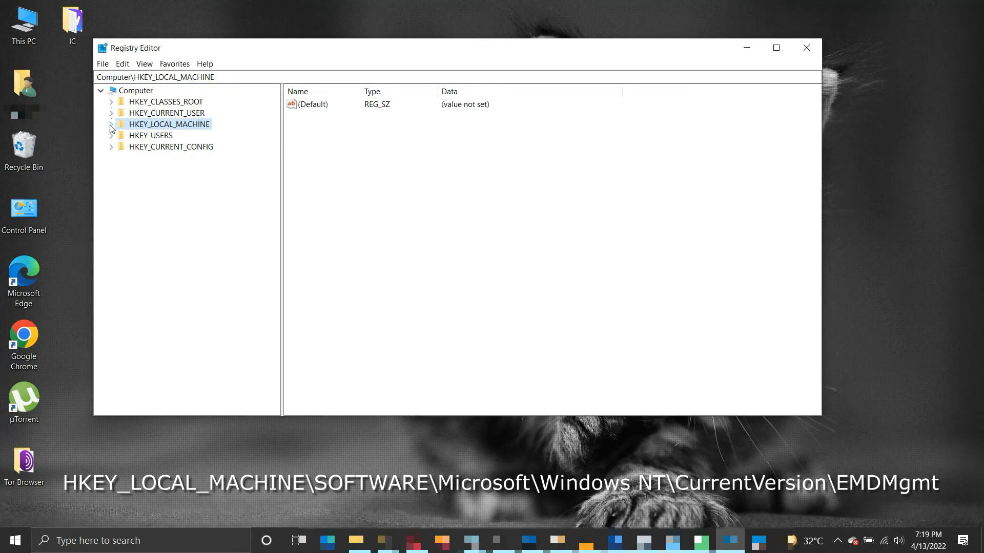
- Navigate HKEY_LOCAL_MACHINE\SOFTWARE\Microsoft\Windows NT\CurrentVersion and expand EMDMgmt's subkeys
{"action": "left_click", "coordinate": [111, 124]}
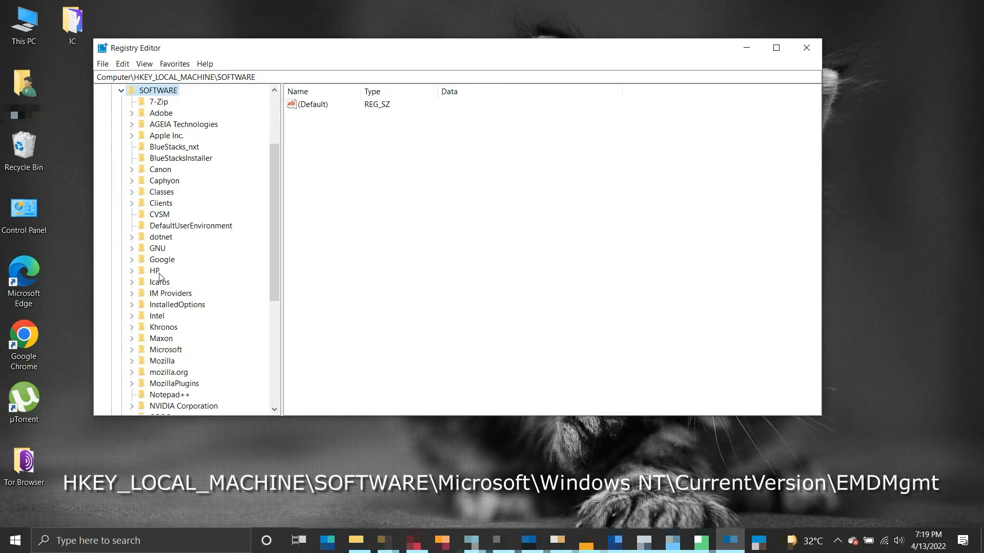
{"action": "left_click", "coordinate": [166, 350]}
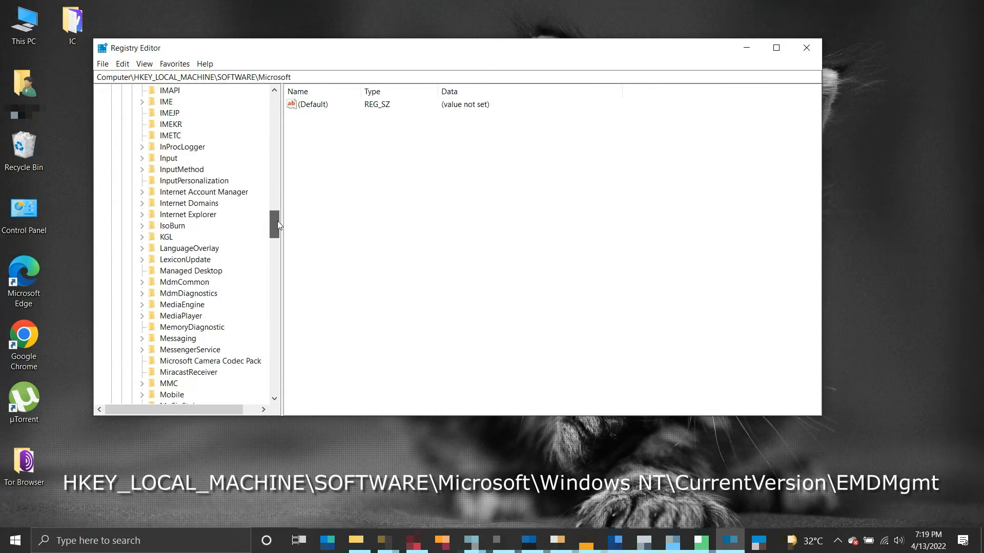
{"action": "scroll", "scroll_direction": "down", "scroll_amount": 3}
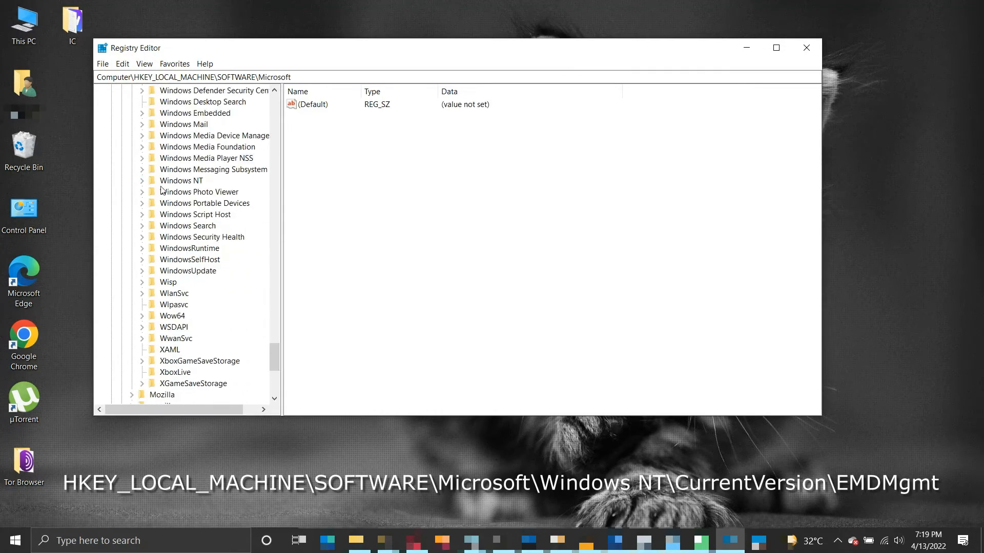
{"action": "left_click", "coordinate": [181, 169]}
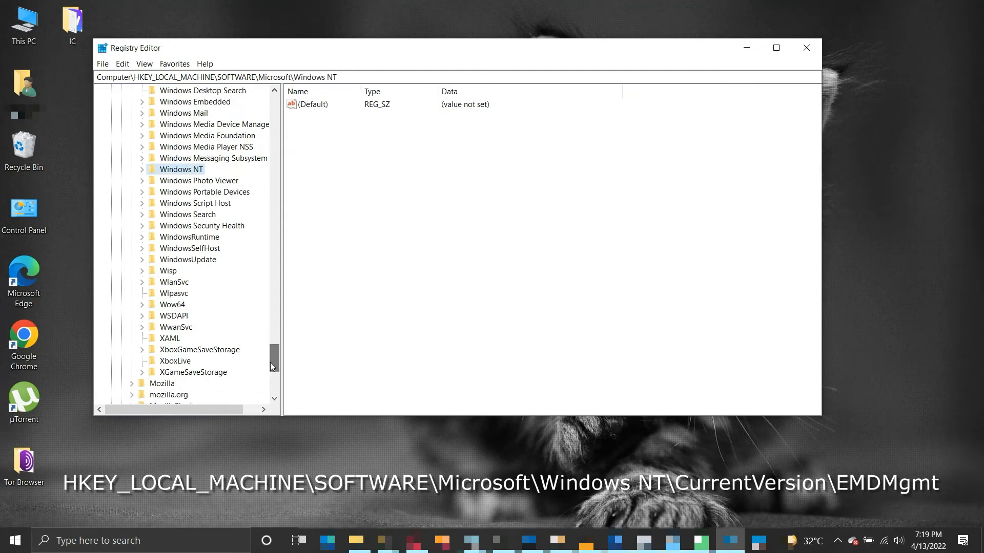
{"action": "left_click", "coordinate": [195, 181]}
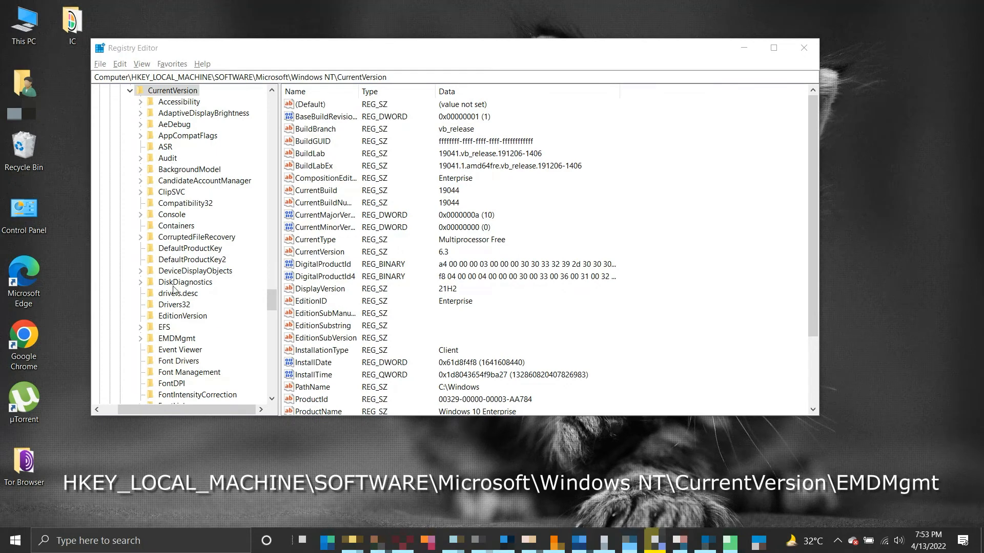
{"action": "left_click", "coordinate": [177, 338]}
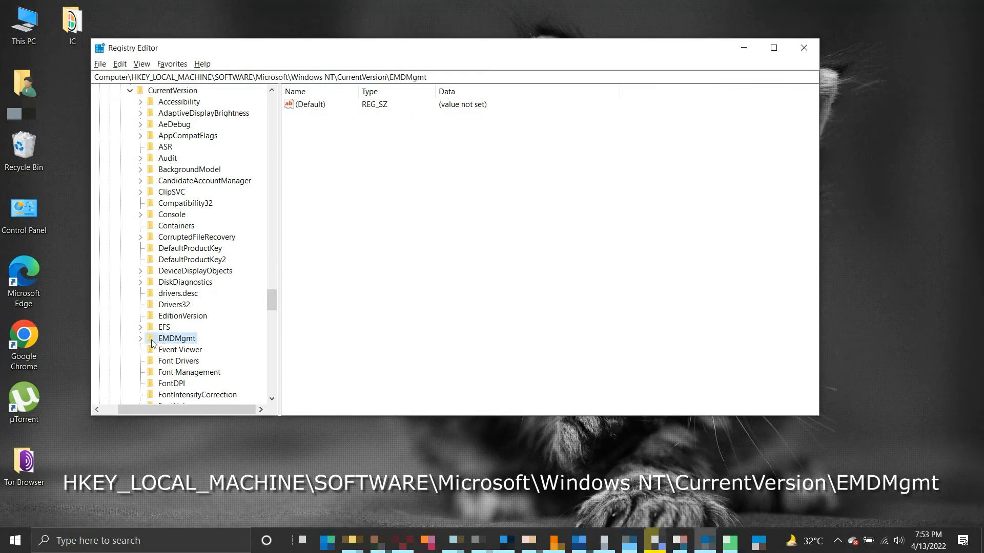
{"action": "left_click", "coordinate": [141, 338]}
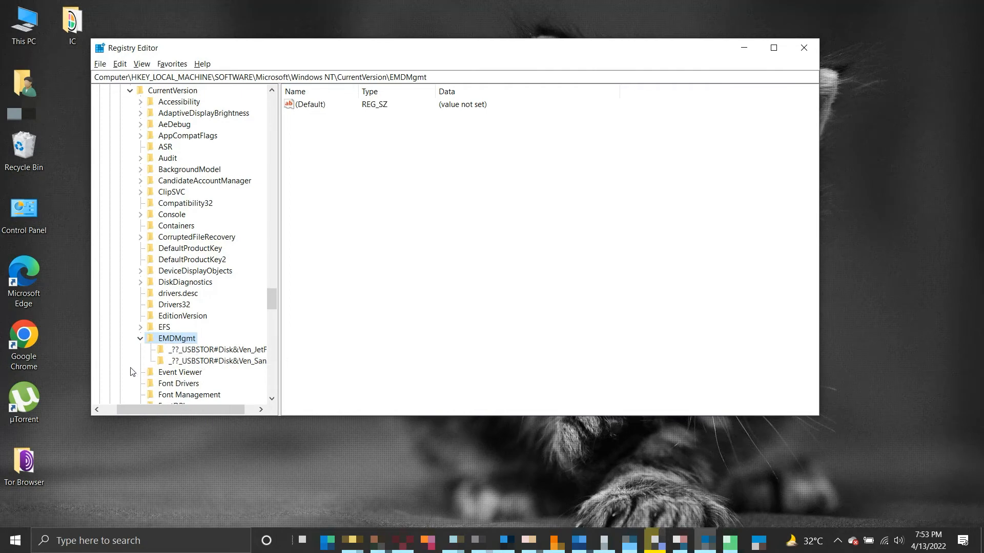
- Delete the JetFlash and SanDisk USBSTOR subkeys under EMDMgmt, confirming deletion
{"action": "right_click", "coordinate": [216, 350]}
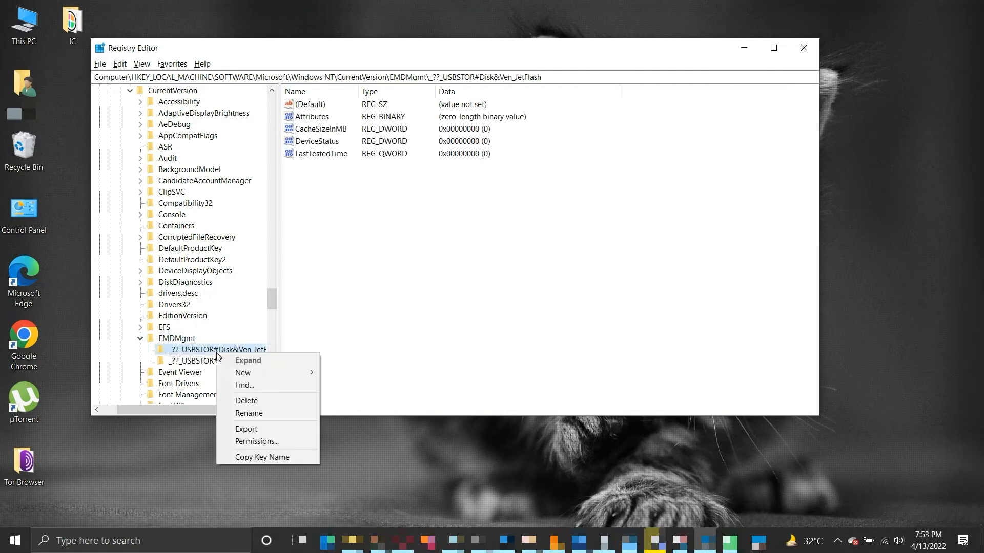
{"action": "left_click", "coordinate": [246, 400]}
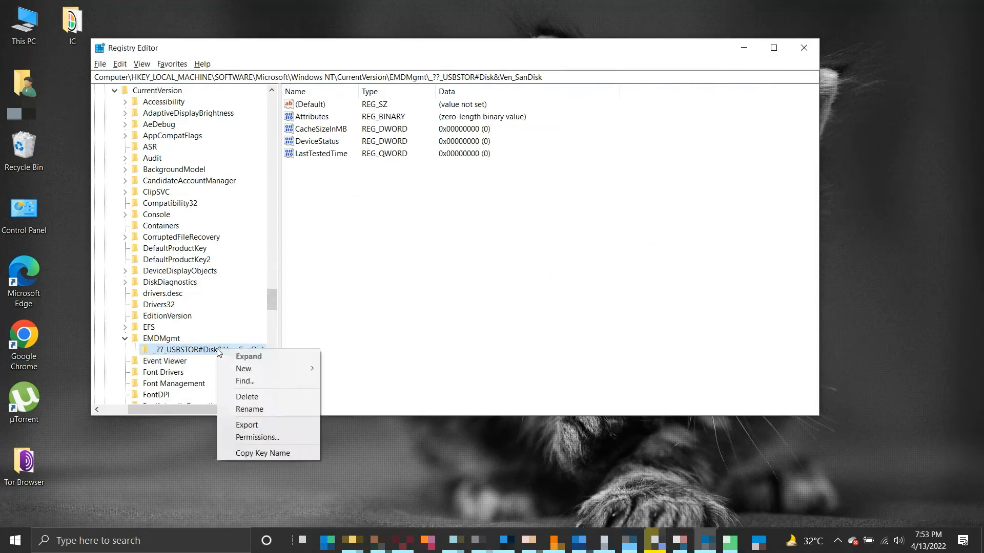
{"action": "left_click", "coordinate": [247, 396]}
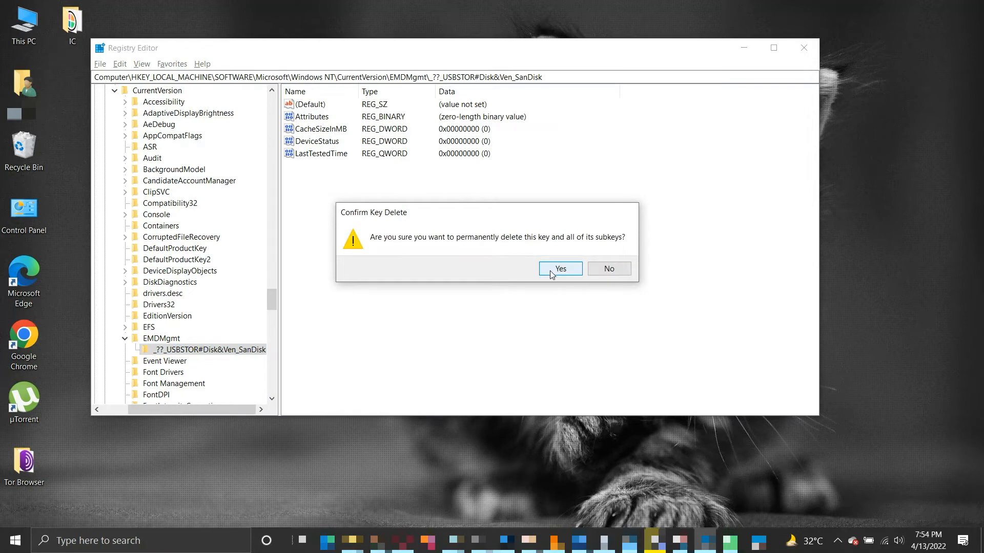
{"action": "left_click", "coordinate": [559, 268]}
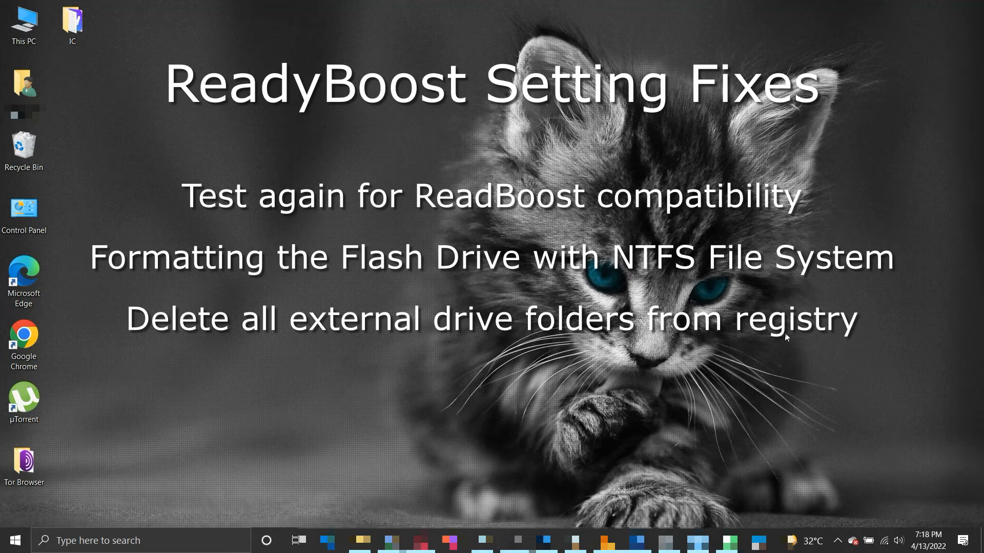
{"action": "left_click", "coordinate": [23, 24]}
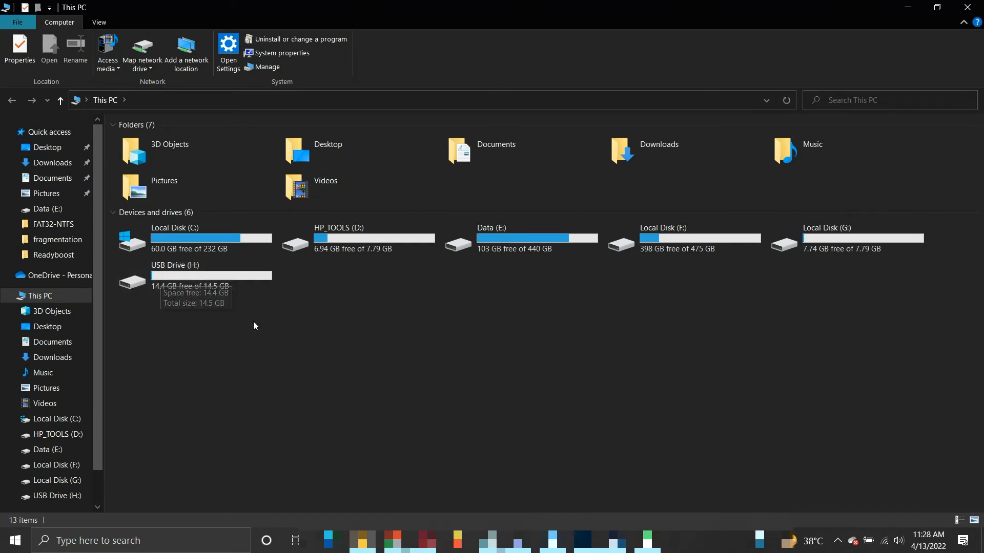
- Review USB Drive (H:)'s properties twice, confirming NTFS and 14.5 GB capacity
{"action": "right_click", "coordinate": [175, 274]}
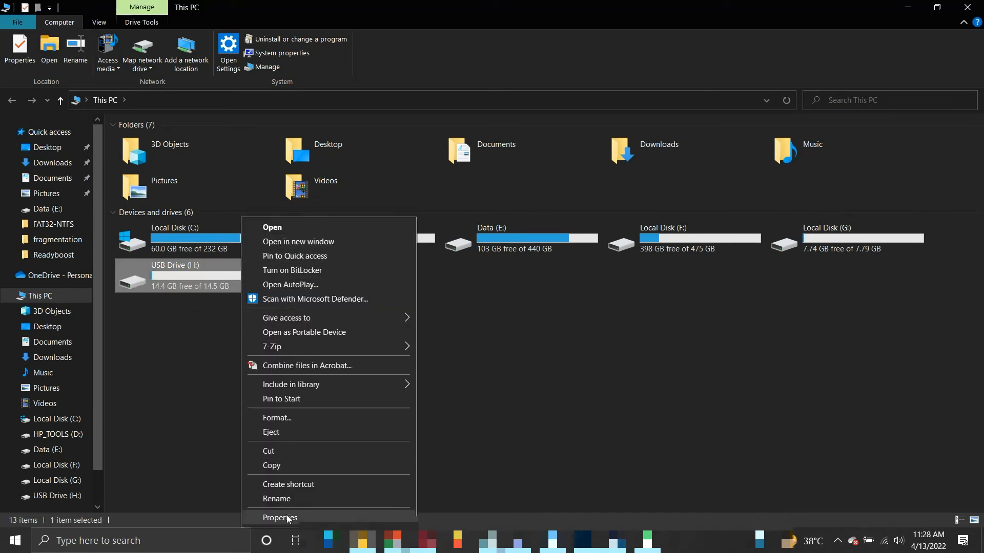
{"action": "left_click", "coordinate": [279, 517]}
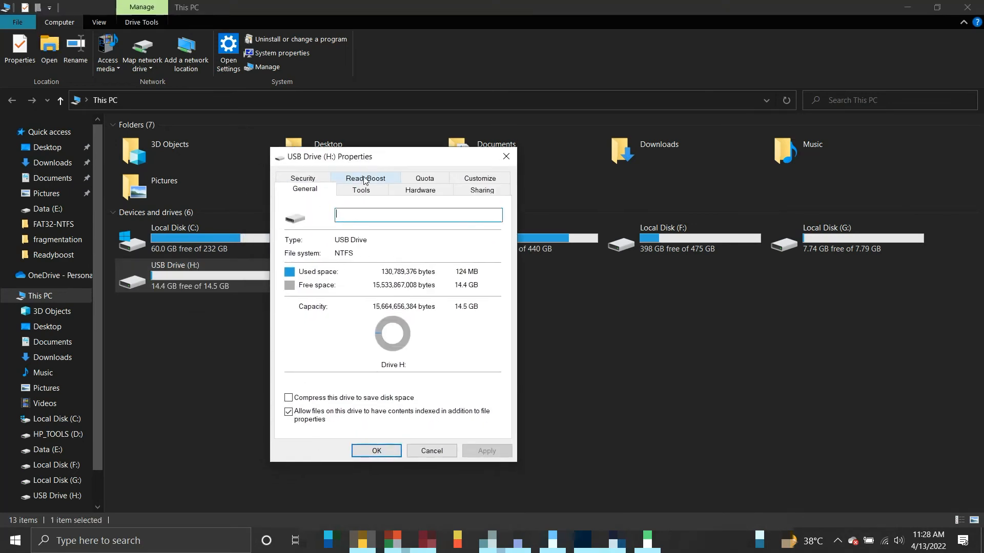
{"action": "left_click", "coordinate": [364, 179]}
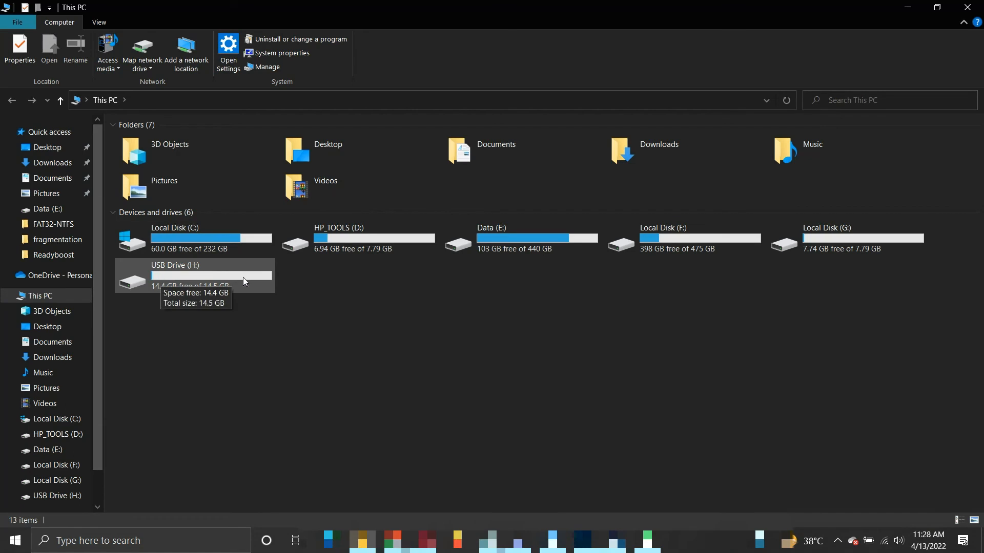
{"action": "right_click", "coordinate": [188, 276]}
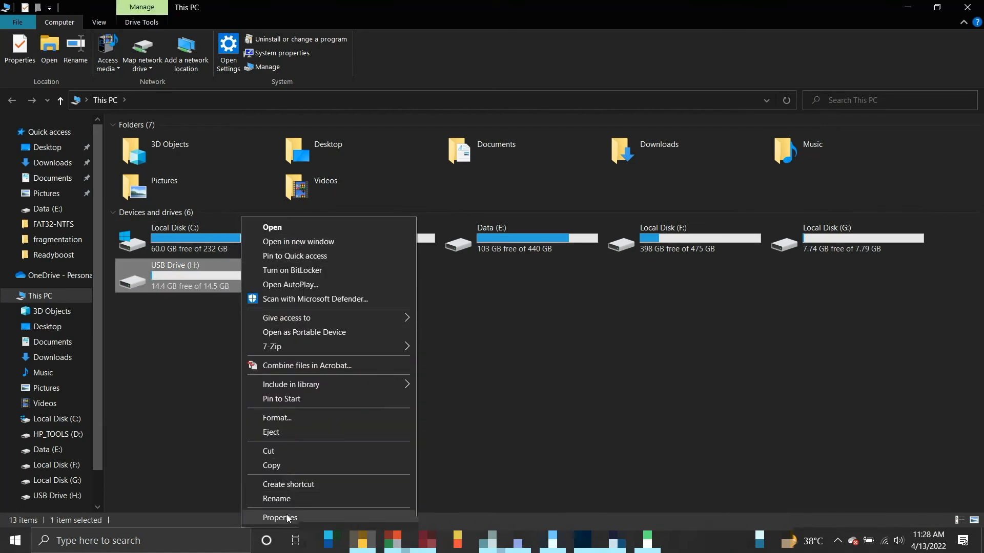
{"action": "left_click", "coordinate": [278, 518]}
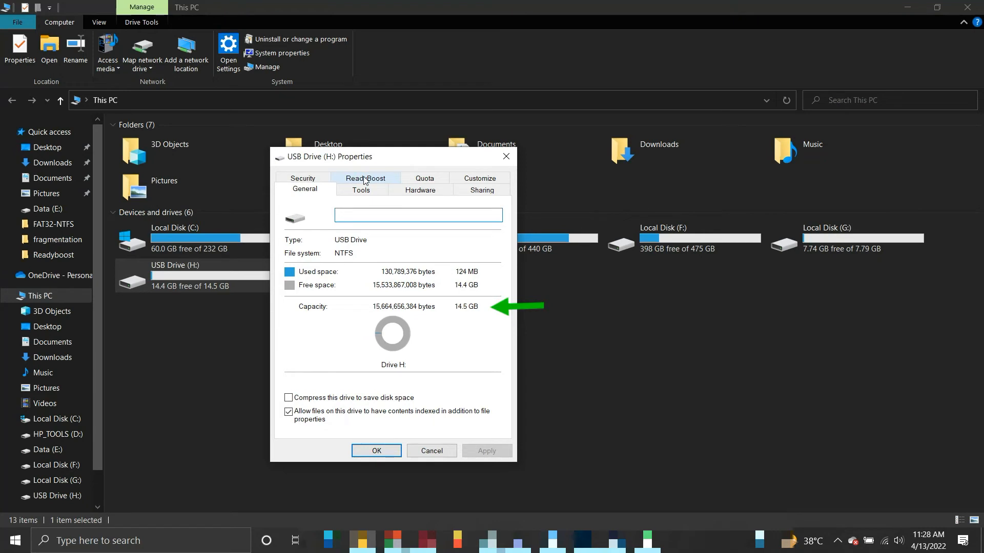
{"action": "left_click", "coordinate": [365, 178]}
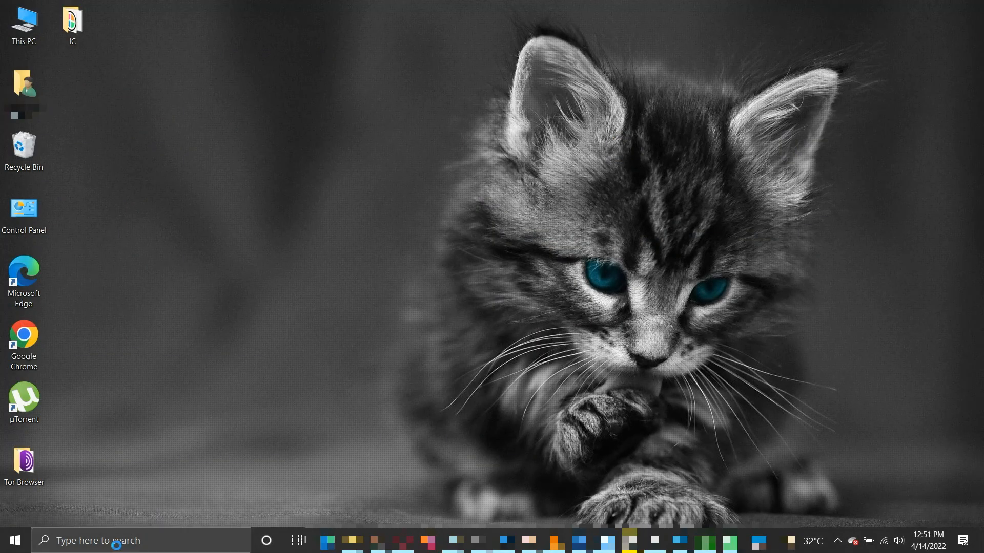
- Search 'about your PC' and show the About page listing a 64-bit OS
{"action": "type", "text": "about your PC"}
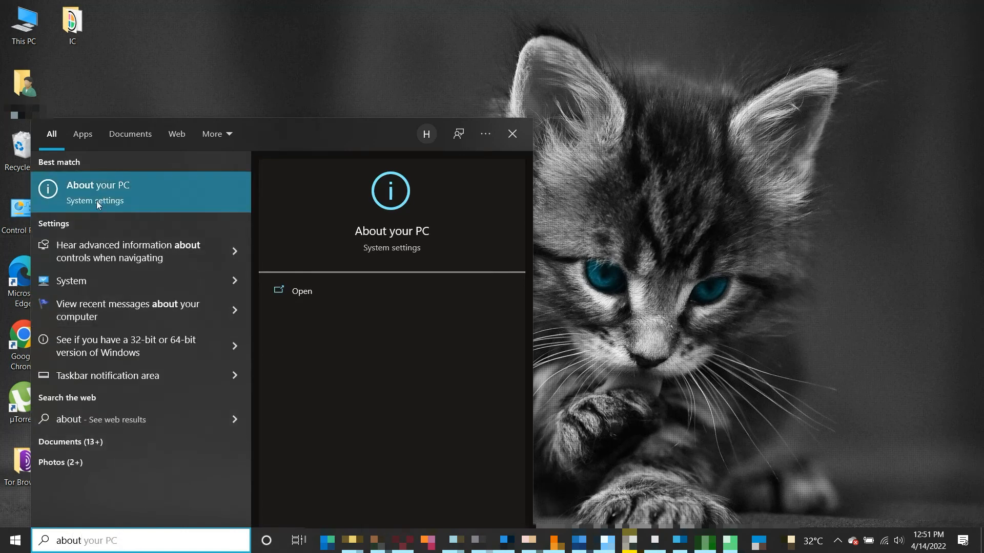
{"action": "left_click", "coordinate": [98, 193]}
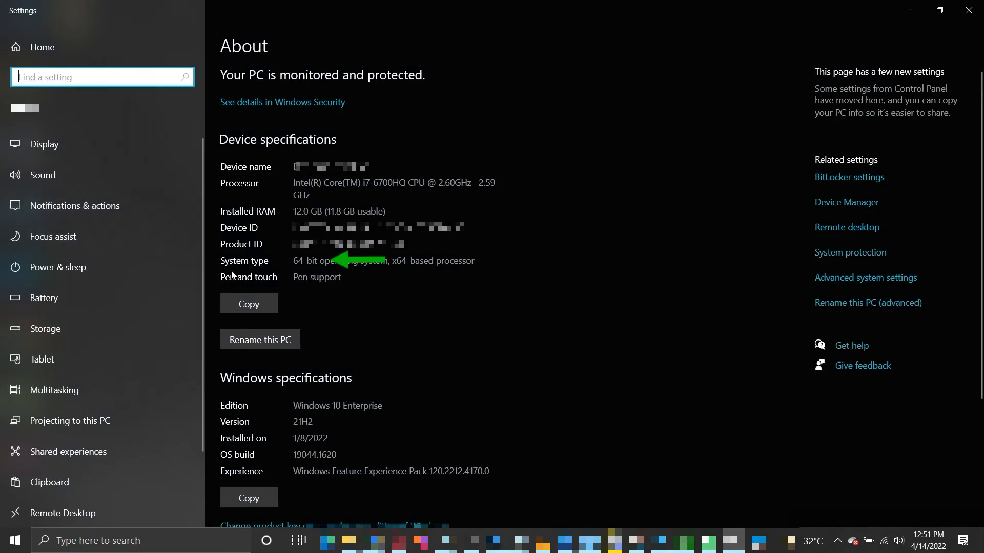
{"action": "mouse_move", "coordinate": [472, 271]}
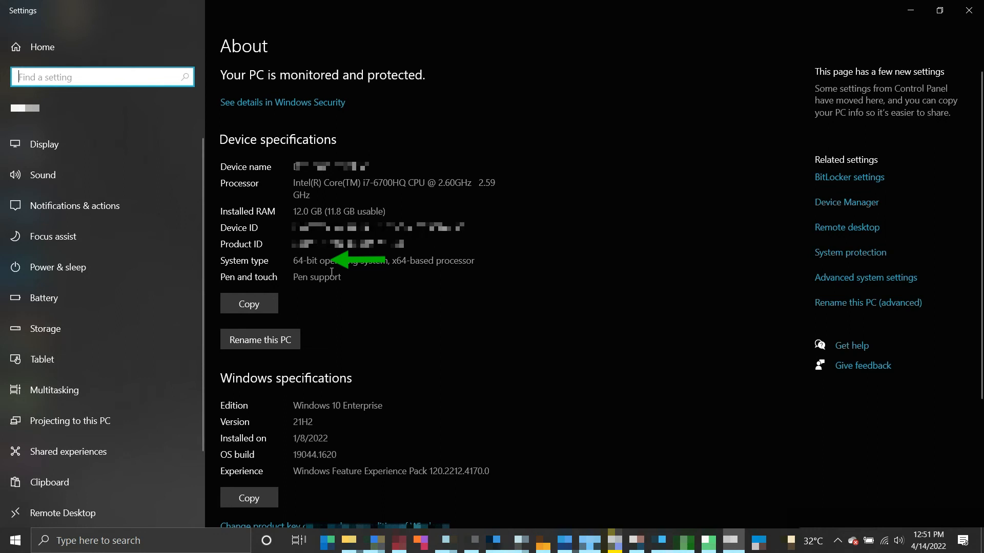
{"action": "mouse_move", "coordinate": [629, 373]}
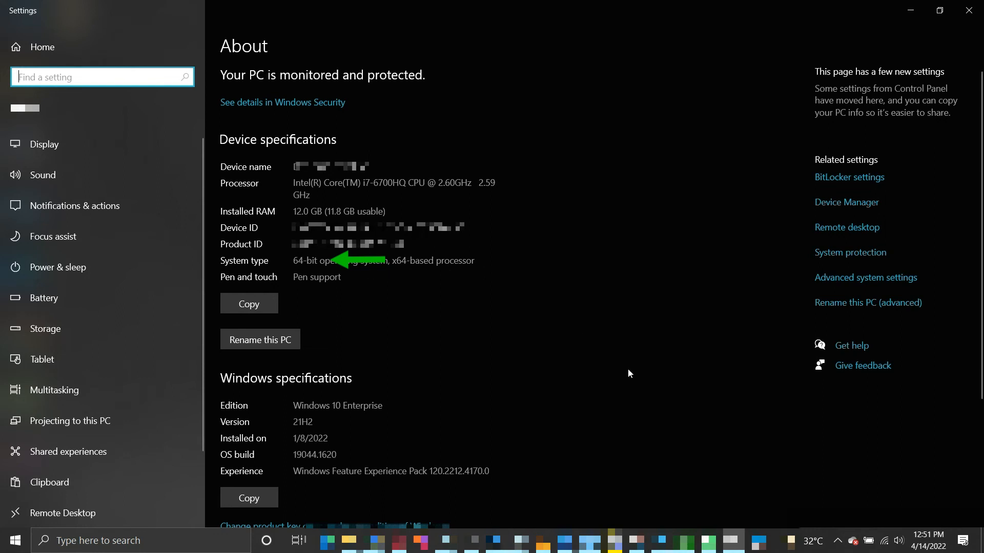
{"action": "mouse_move", "coordinate": [658, 384]}
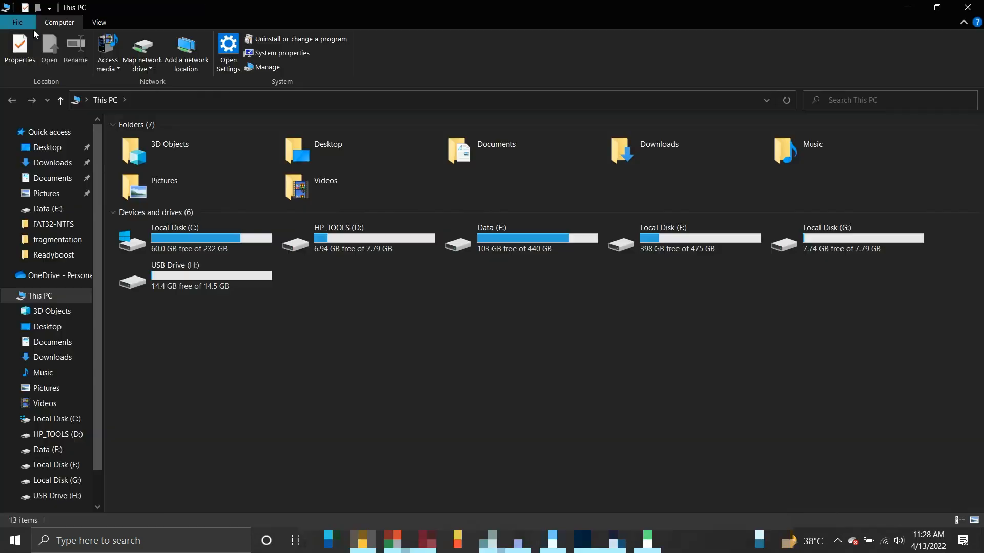
- Check the FAT32 USB Drive (H:)'s properties, then format it as NTFS and acknowledge completion
{"action": "left_click", "coordinate": [194, 274]}
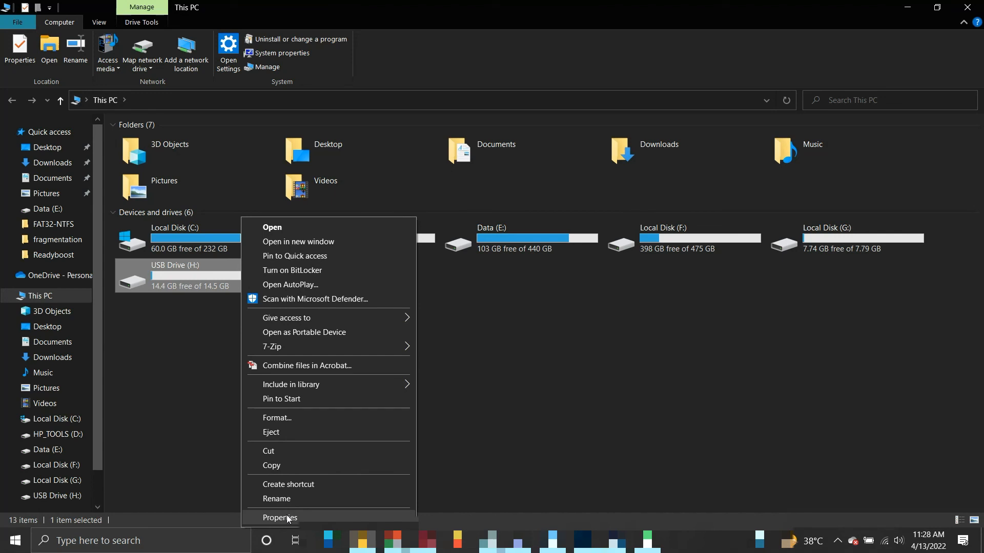
{"action": "left_click", "coordinate": [278, 518]}
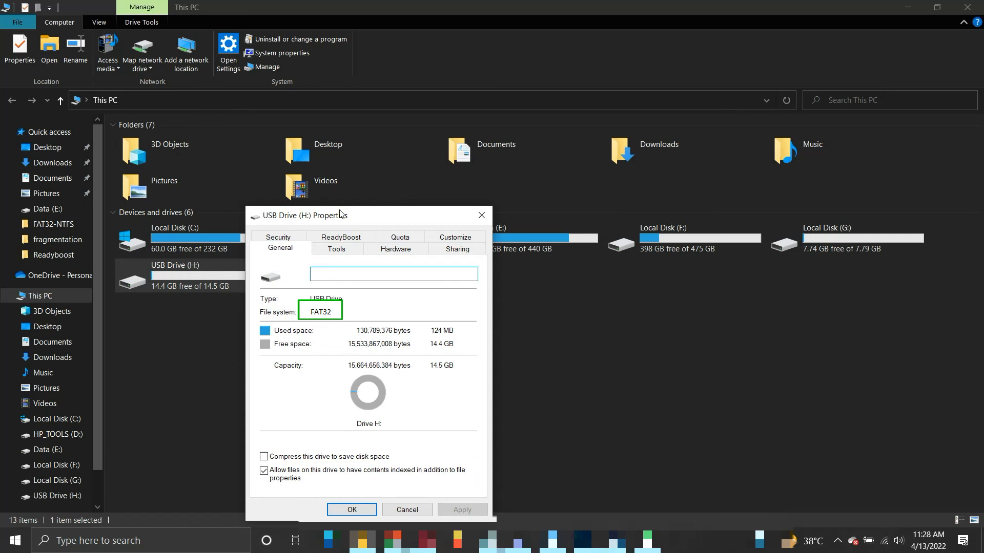
{"action": "right_click", "coordinate": [175, 275]}
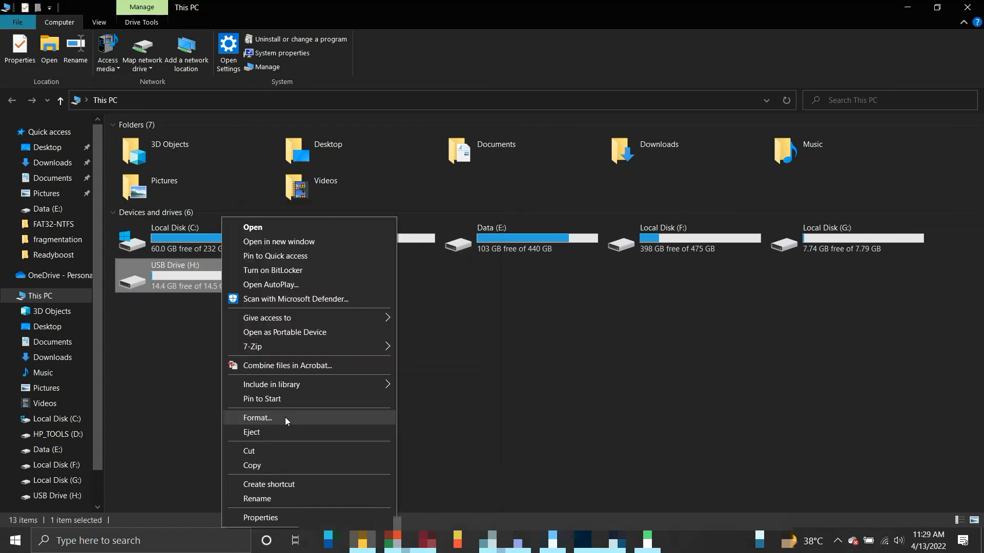
{"action": "left_click", "coordinate": [257, 418]}
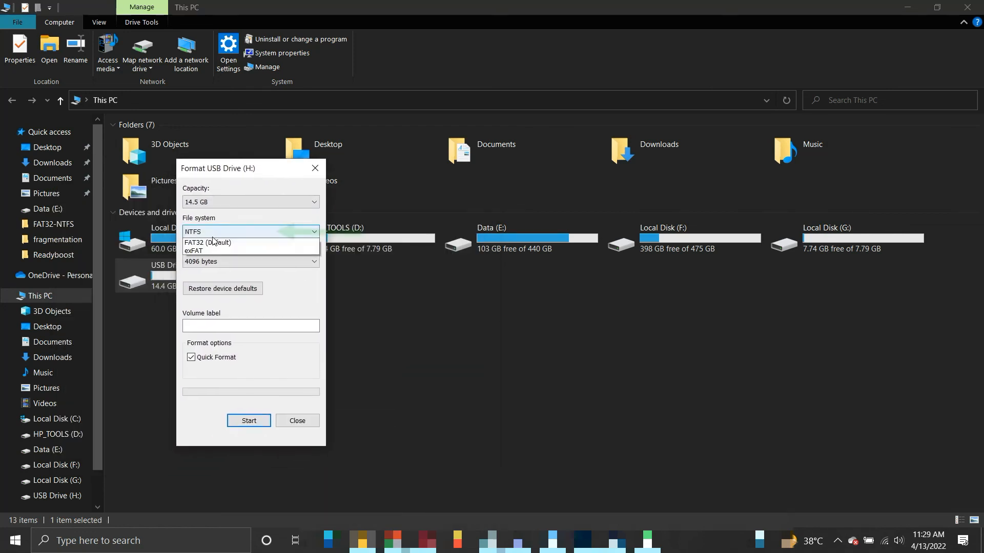
{"action": "left_click", "coordinate": [248, 420]}
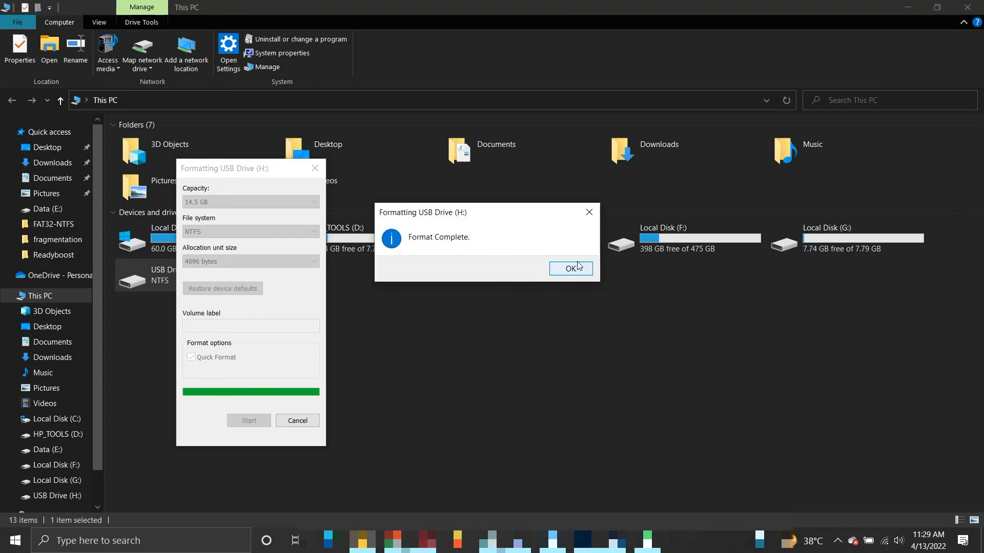
{"action": "left_click", "coordinate": [571, 268]}
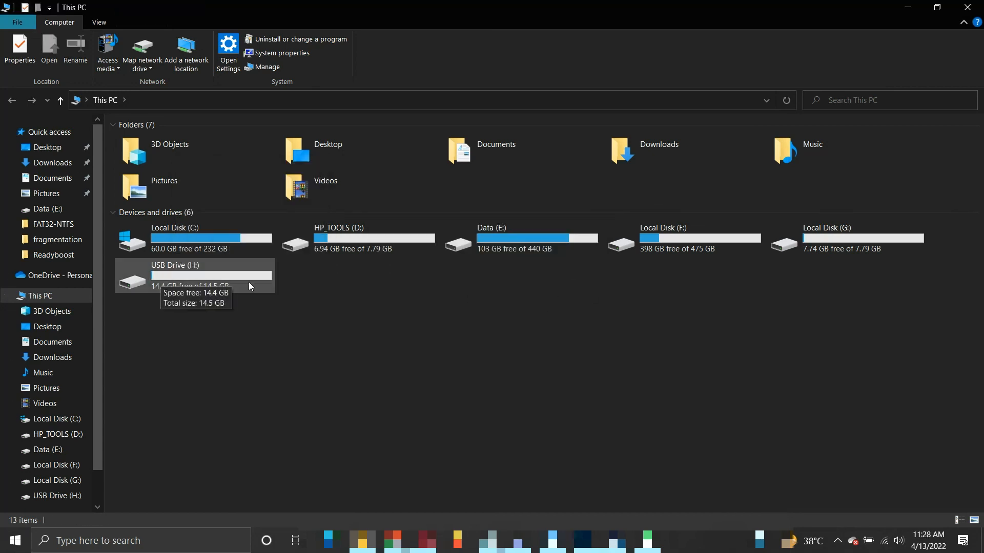
- Show USB Drive (H:)'s ReadyBoost settings, now offering use or dedicate choices
{"action": "left_click", "coordinate": [194, 275]}
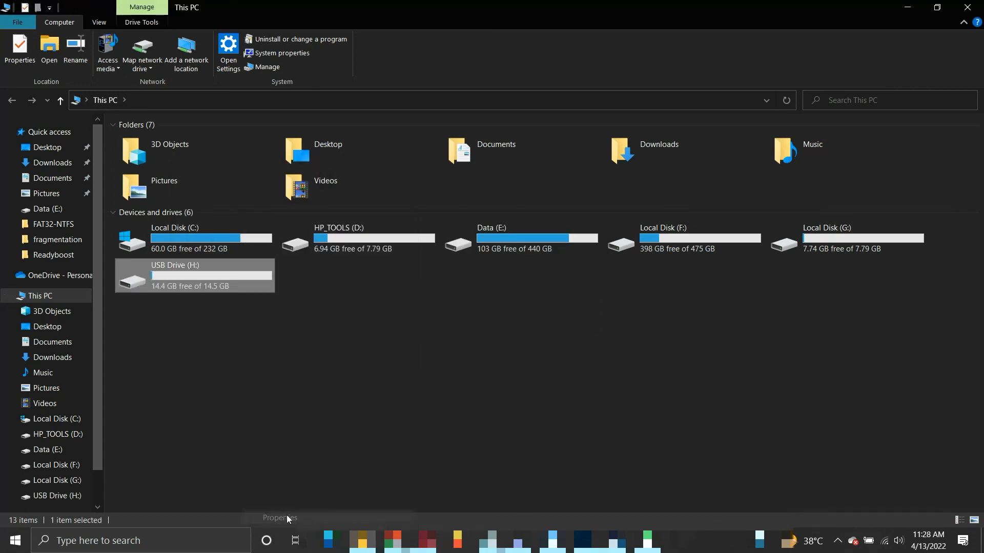
{"action": "left_click", "coordinate": [19, 51]}
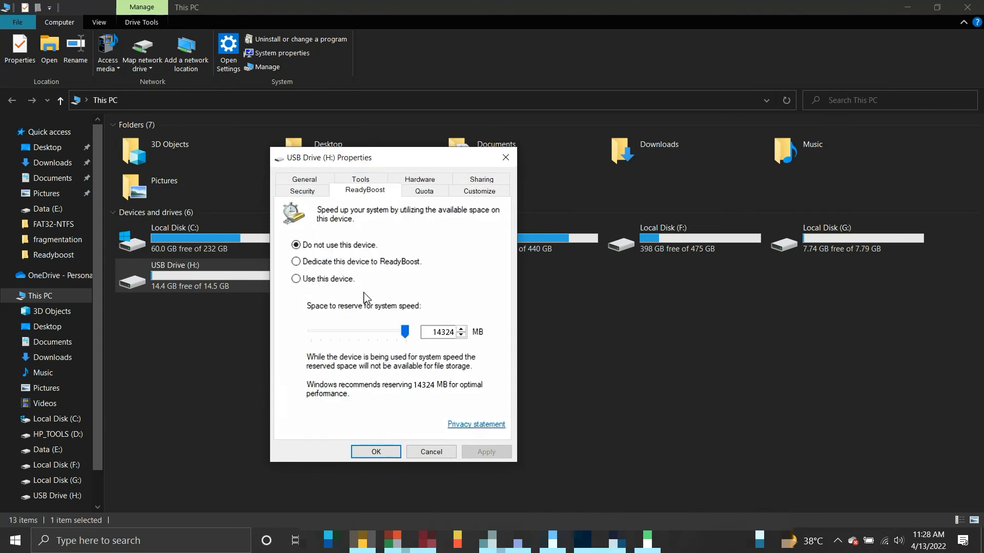